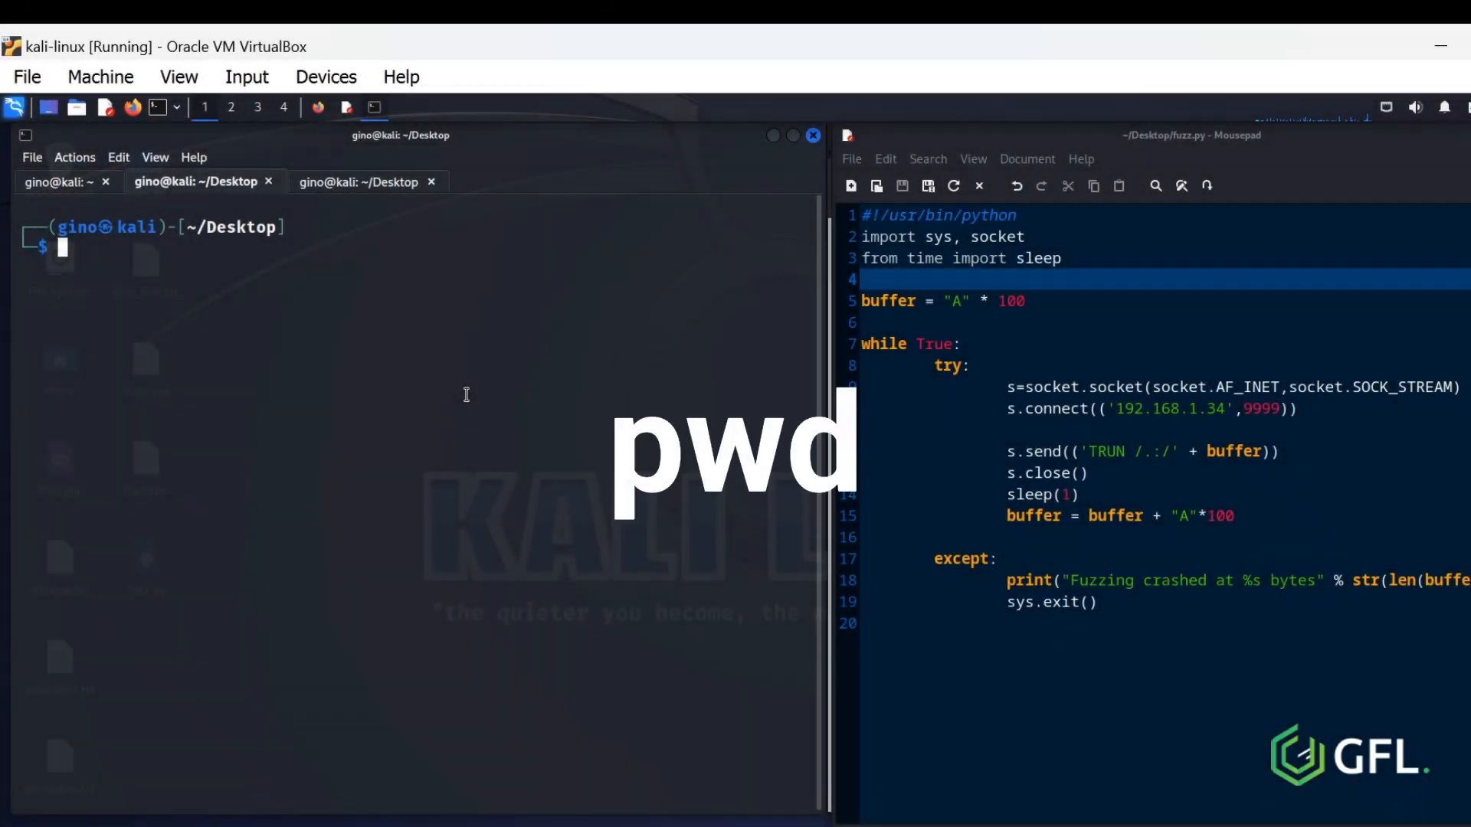
# - Print the current working directory with pwd and change into the Desktop folder
pyautogui.write('pwd')
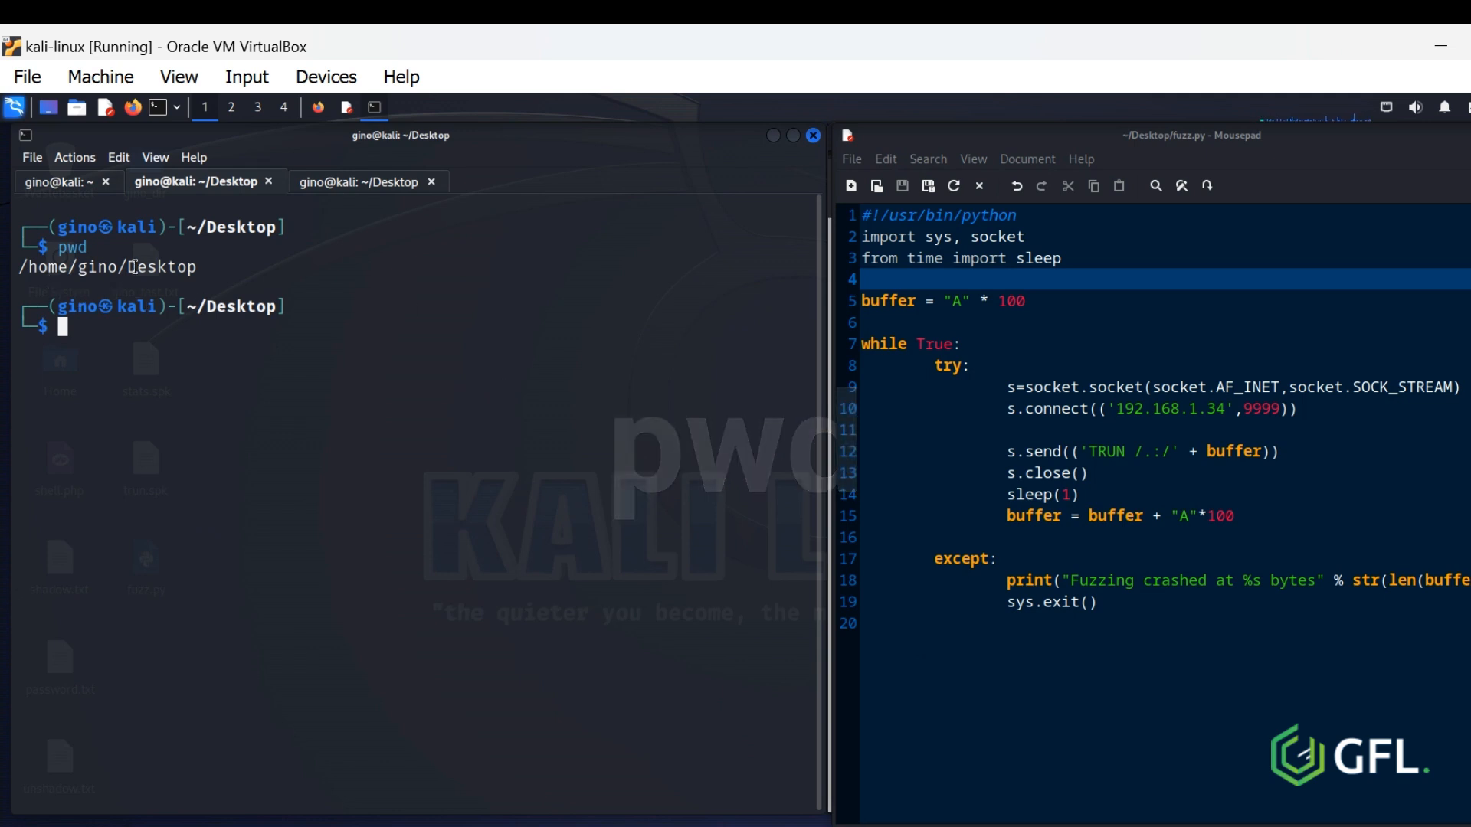
pyautogui.moveTo(246, 418)
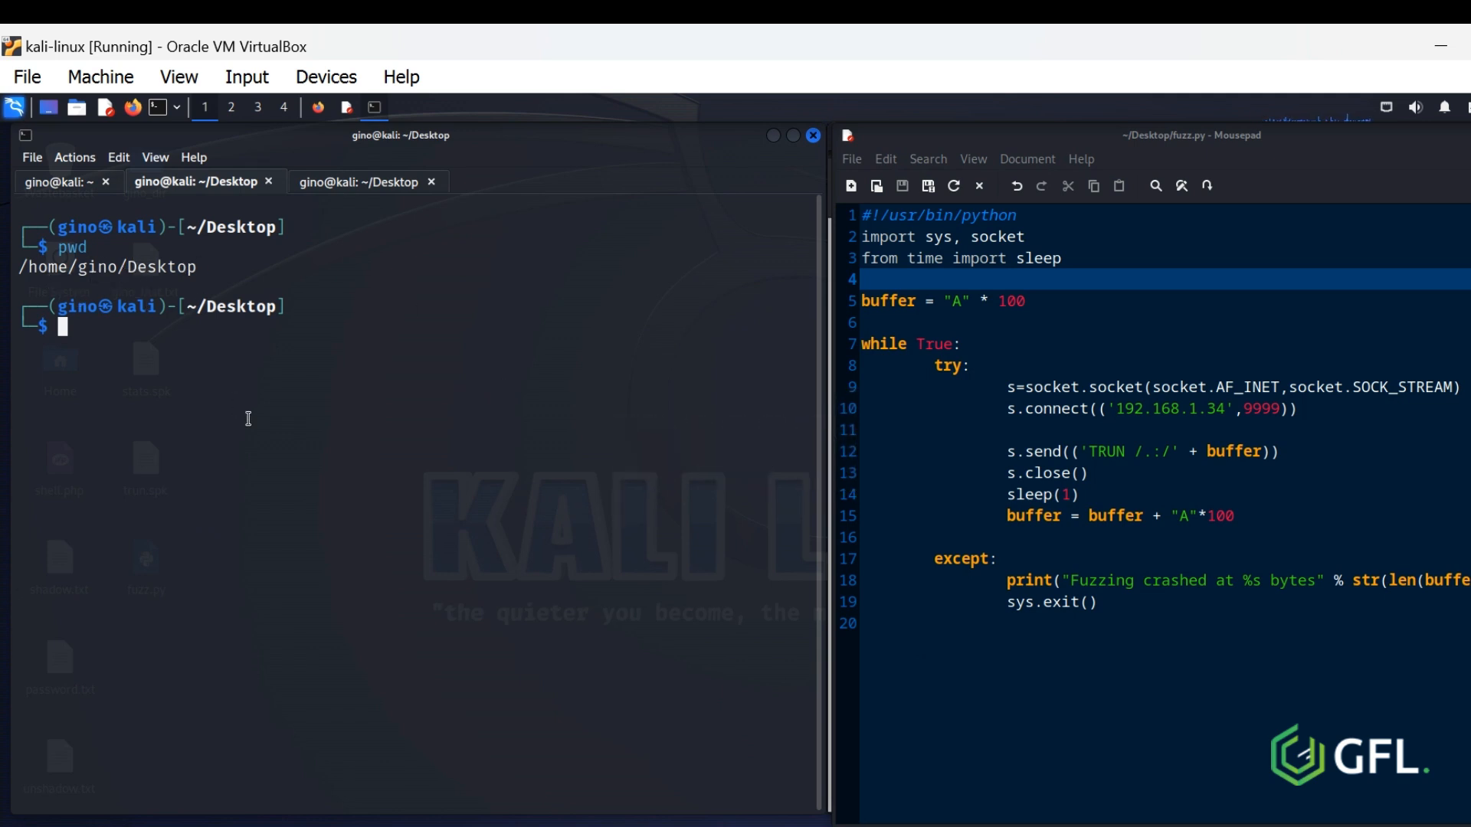
pyautogui.write('cd Desktop')
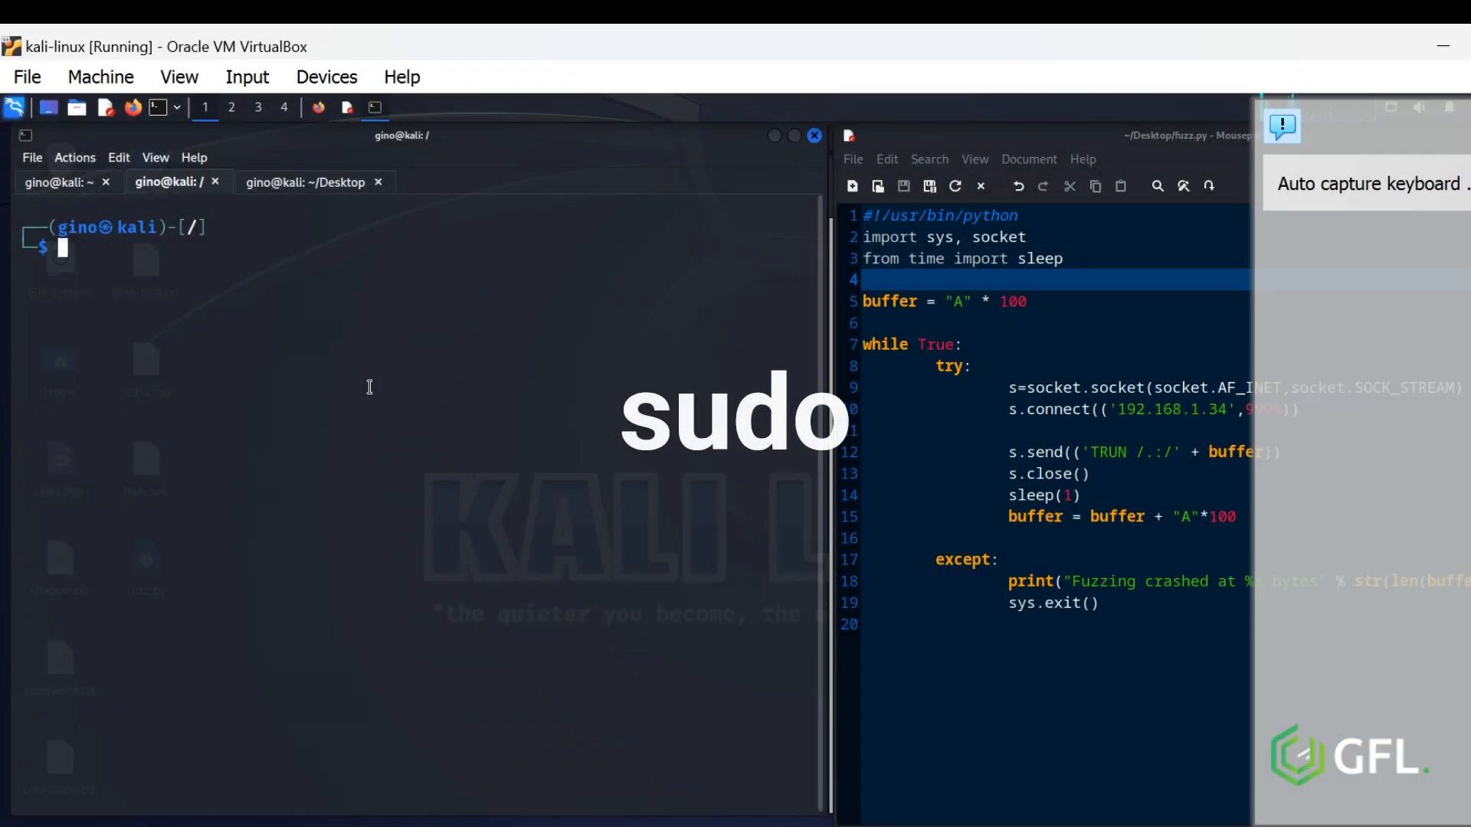
# - Get a root shell with sudo su, then view running processes in top
pyautogui.write('sudo su')
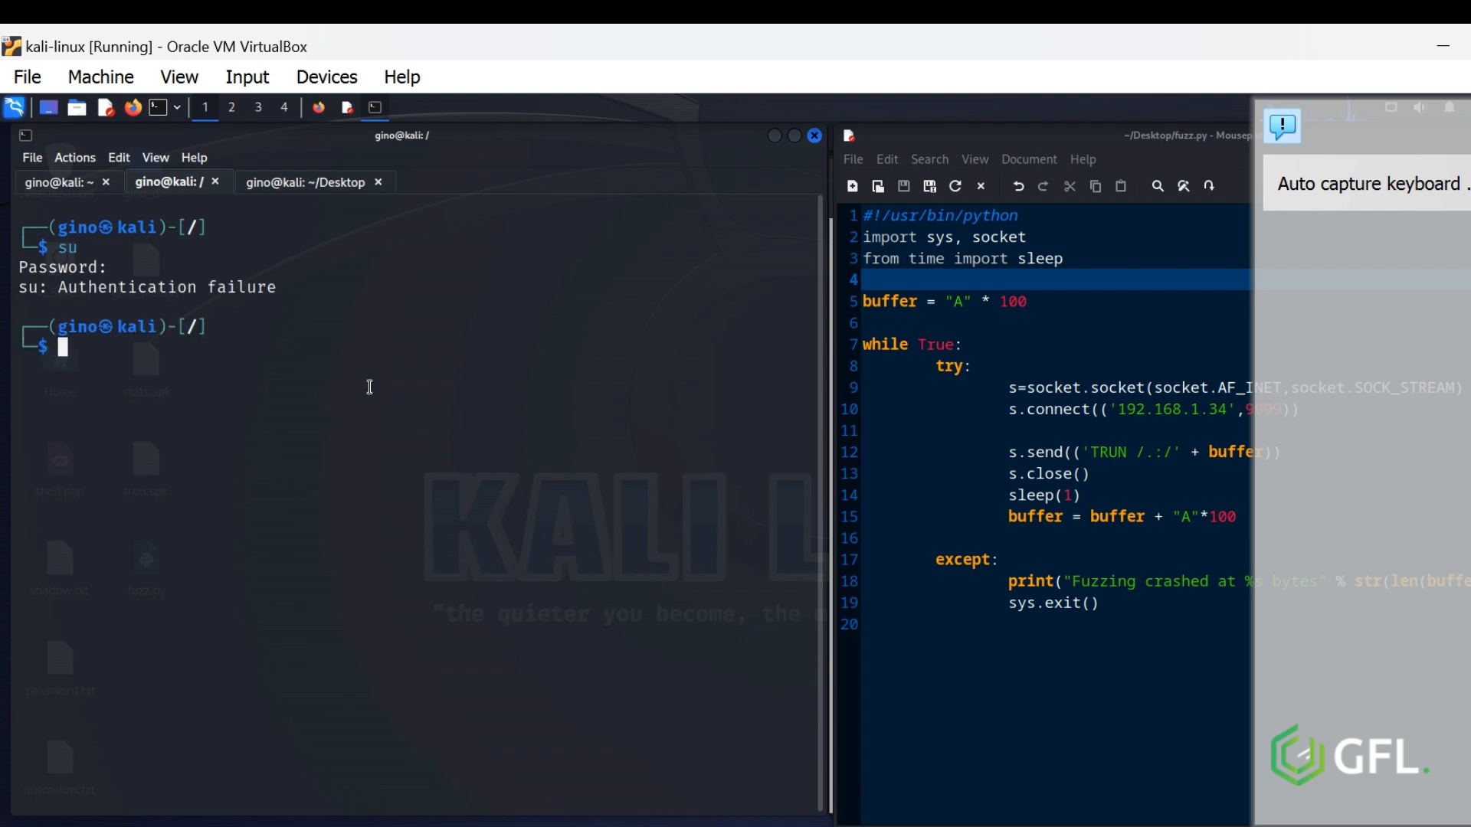
pyautogui.write('sudo su')
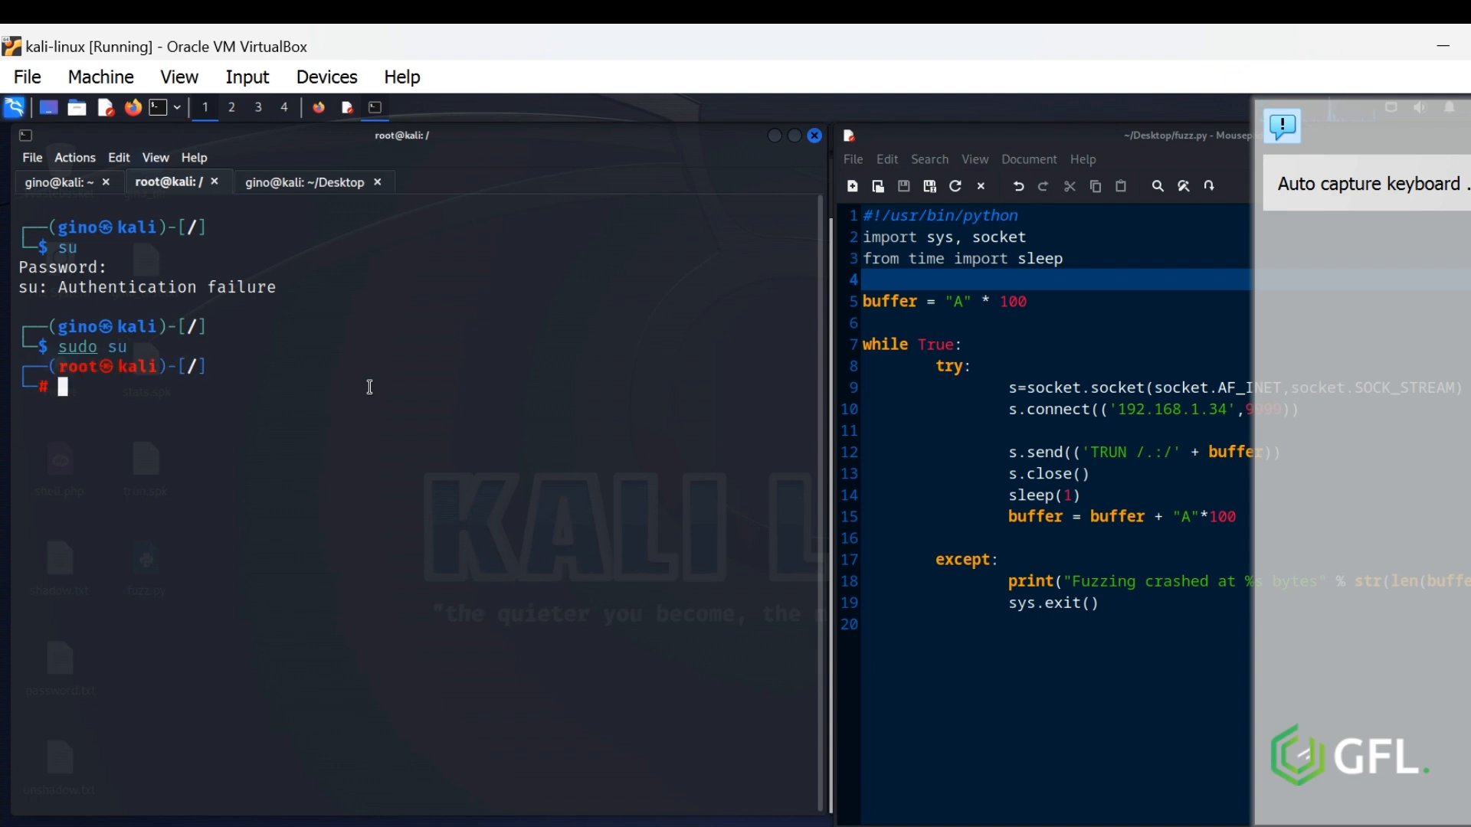
pyautogui.moveTo(102, 377)
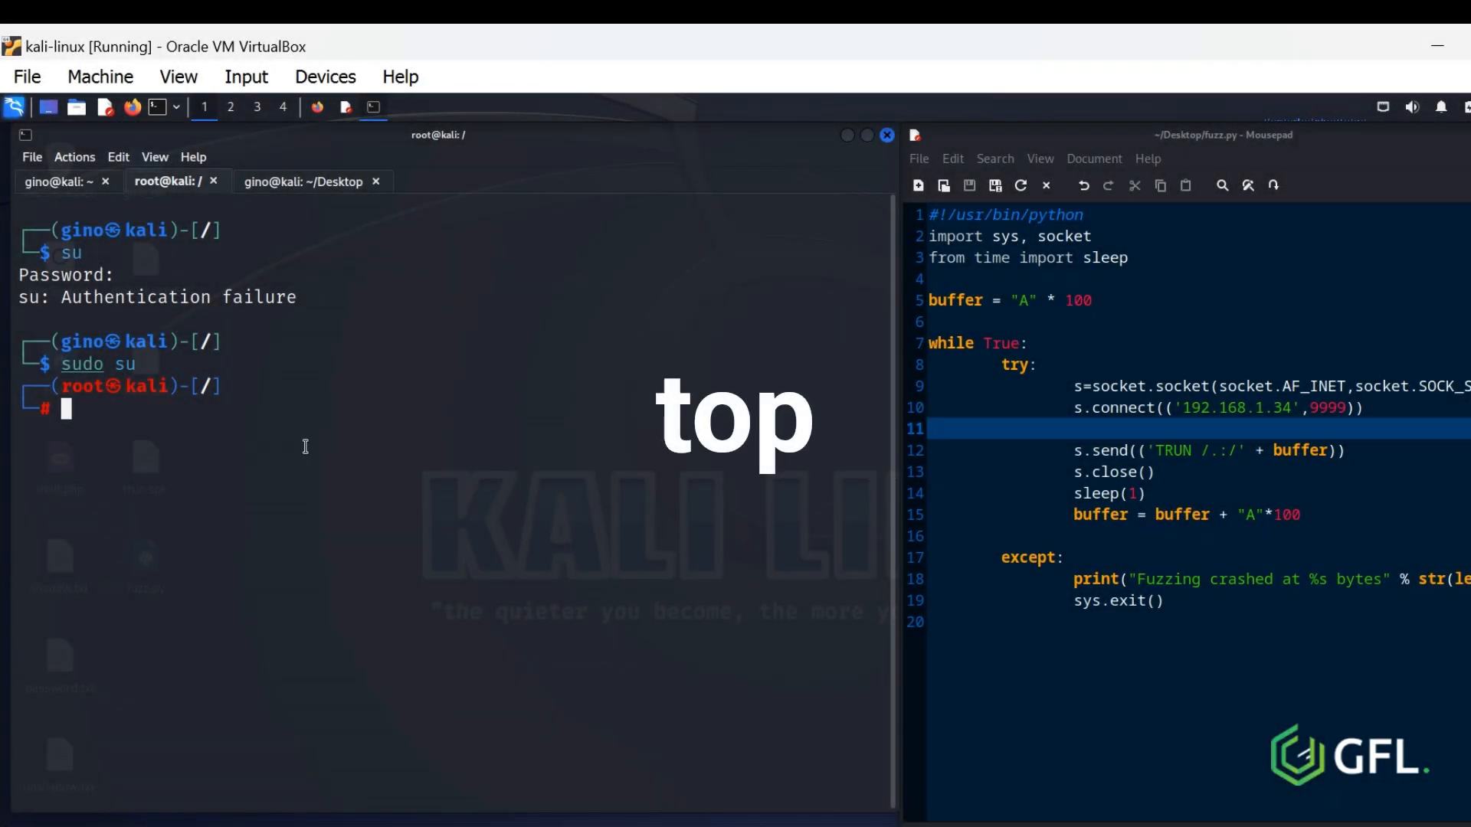
pyautogui.write('top')
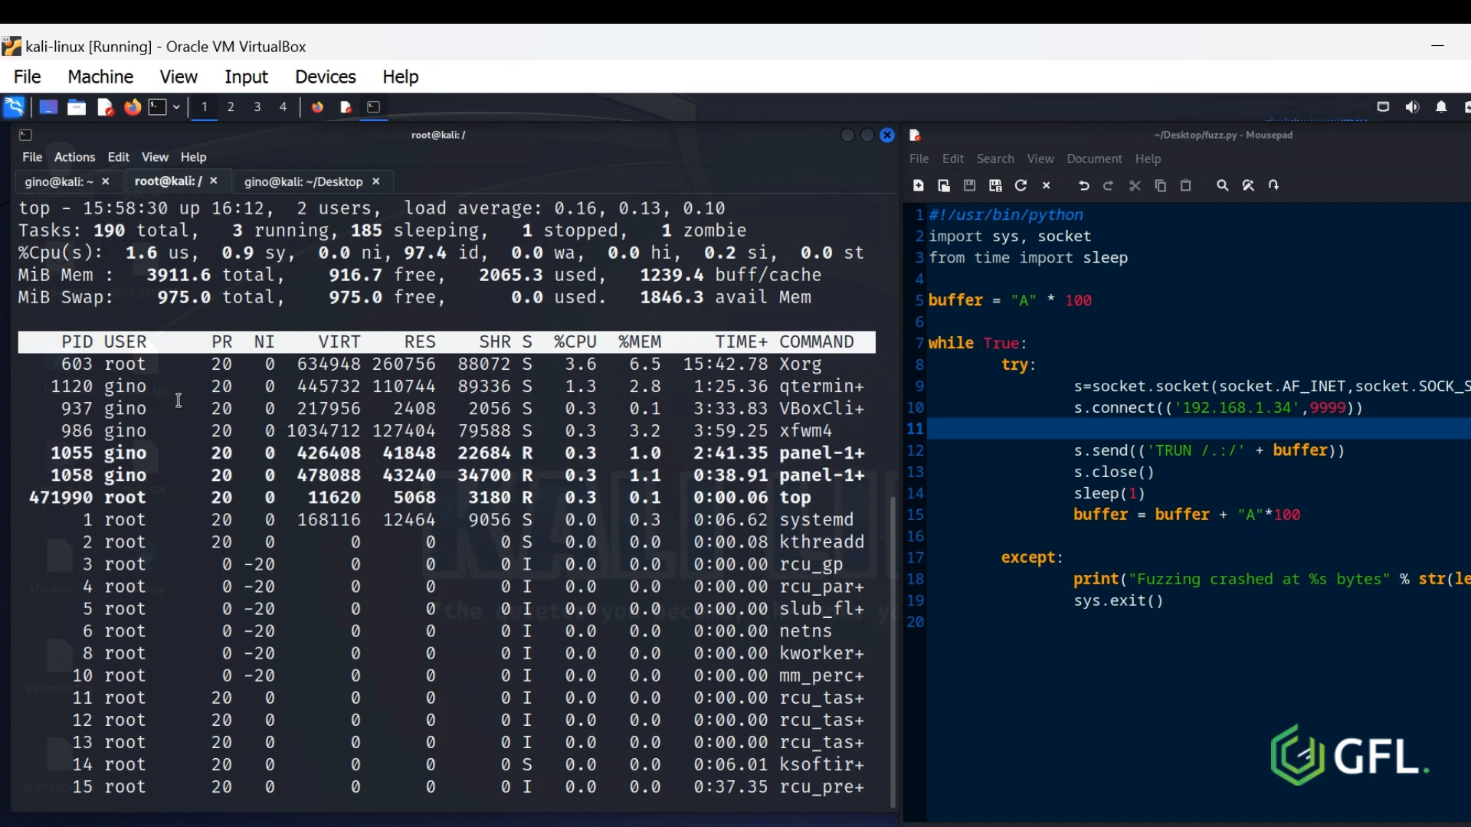
pyautogui.moveTo(117, 409)
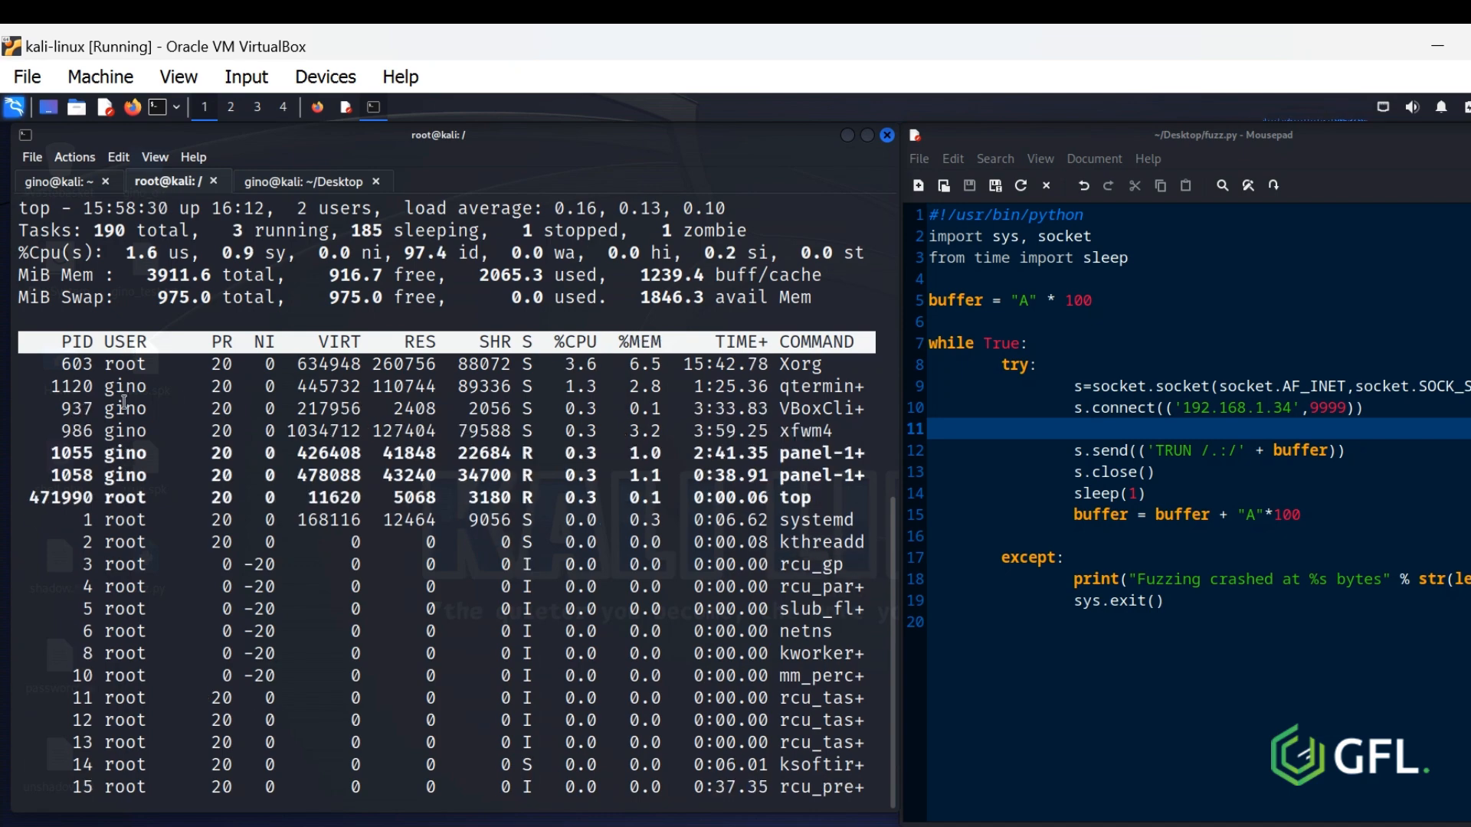
pyautogui.click(170, 181)
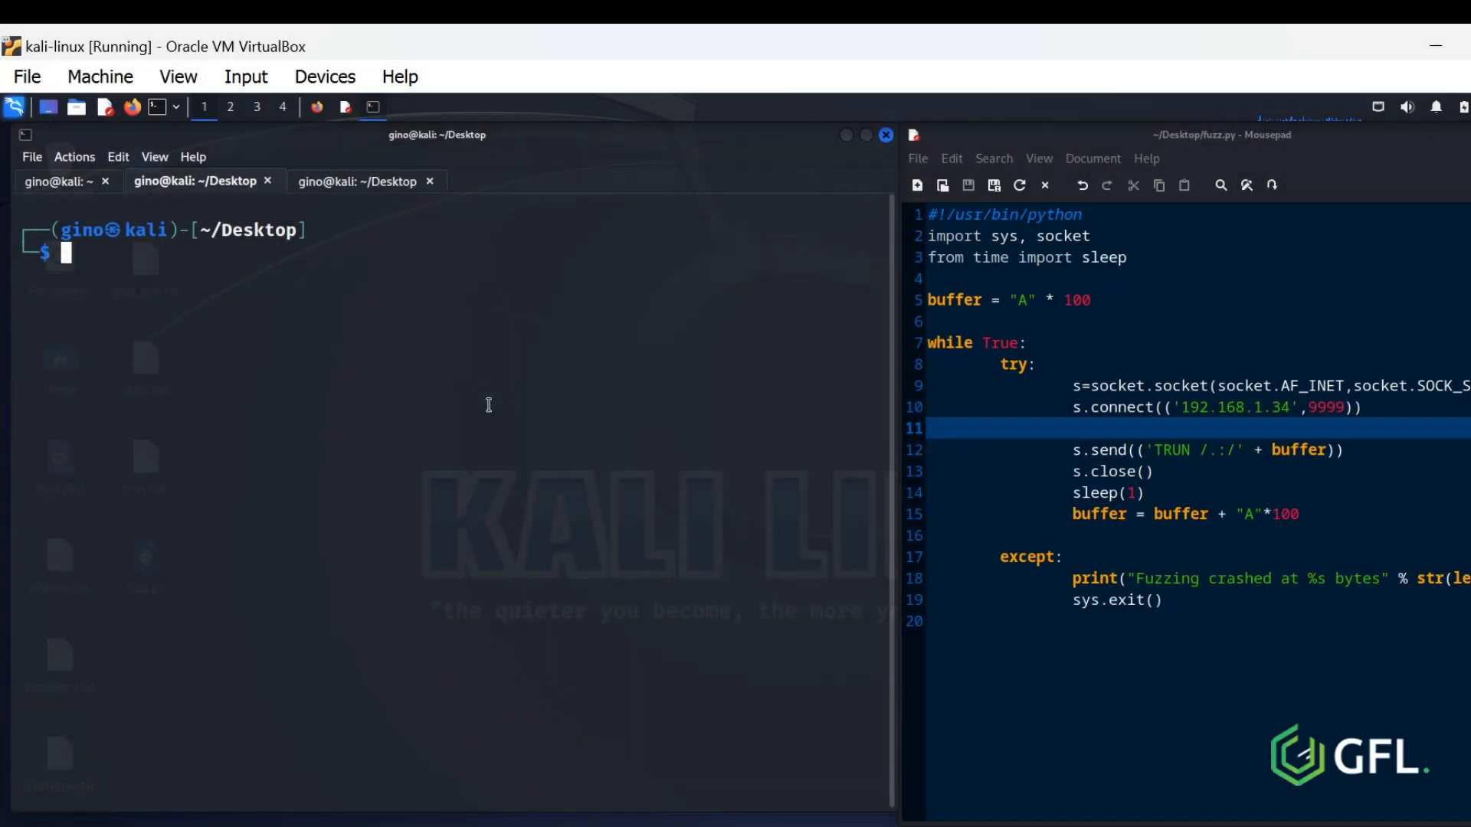
# - List Desktop files with ls -l to confirm angelina now owns password.txt
pyautogui.write('ls -l')
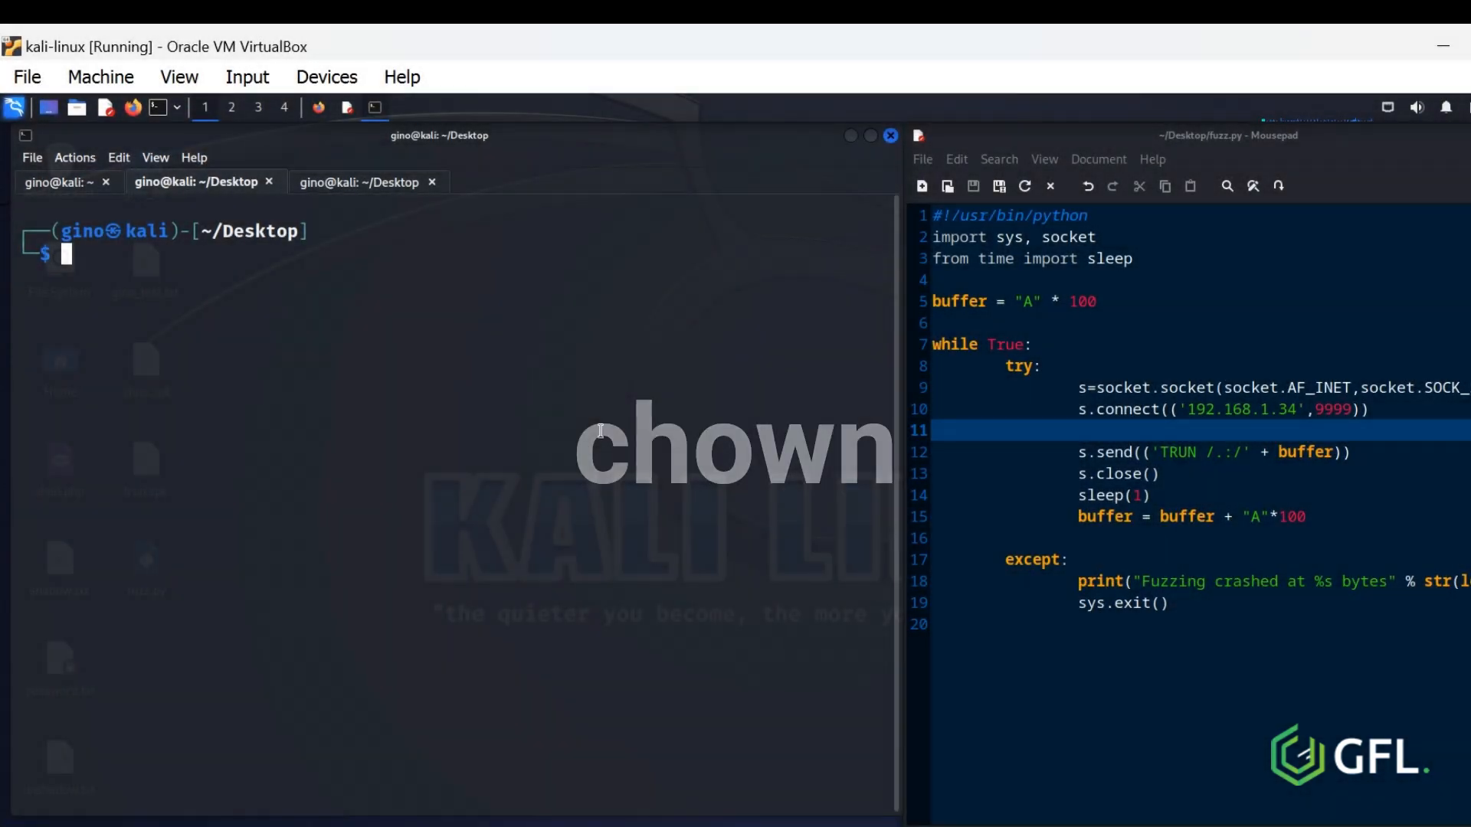
pyautogui.write('ls -l')
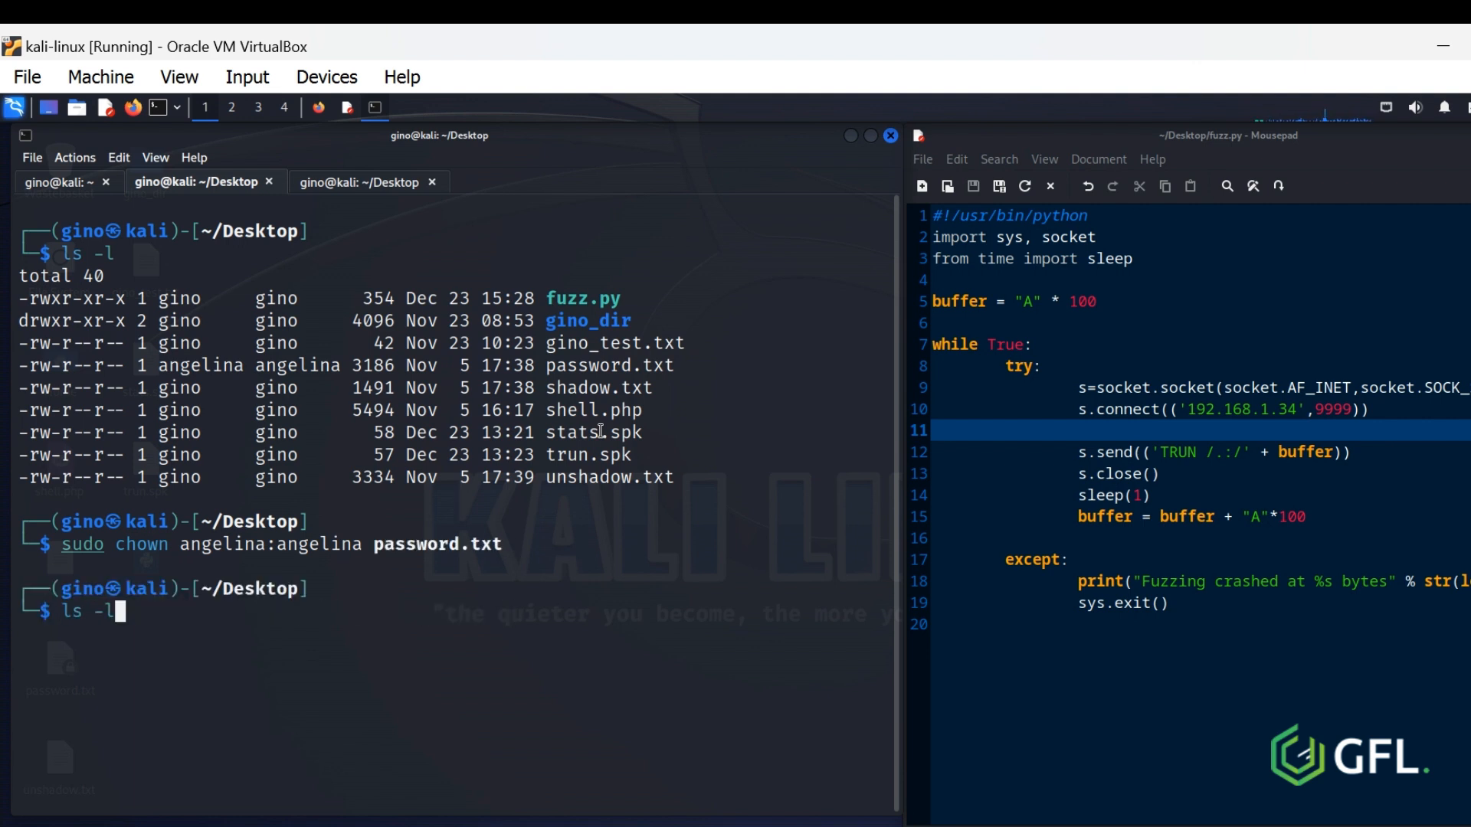
pyautogui.press('Return')
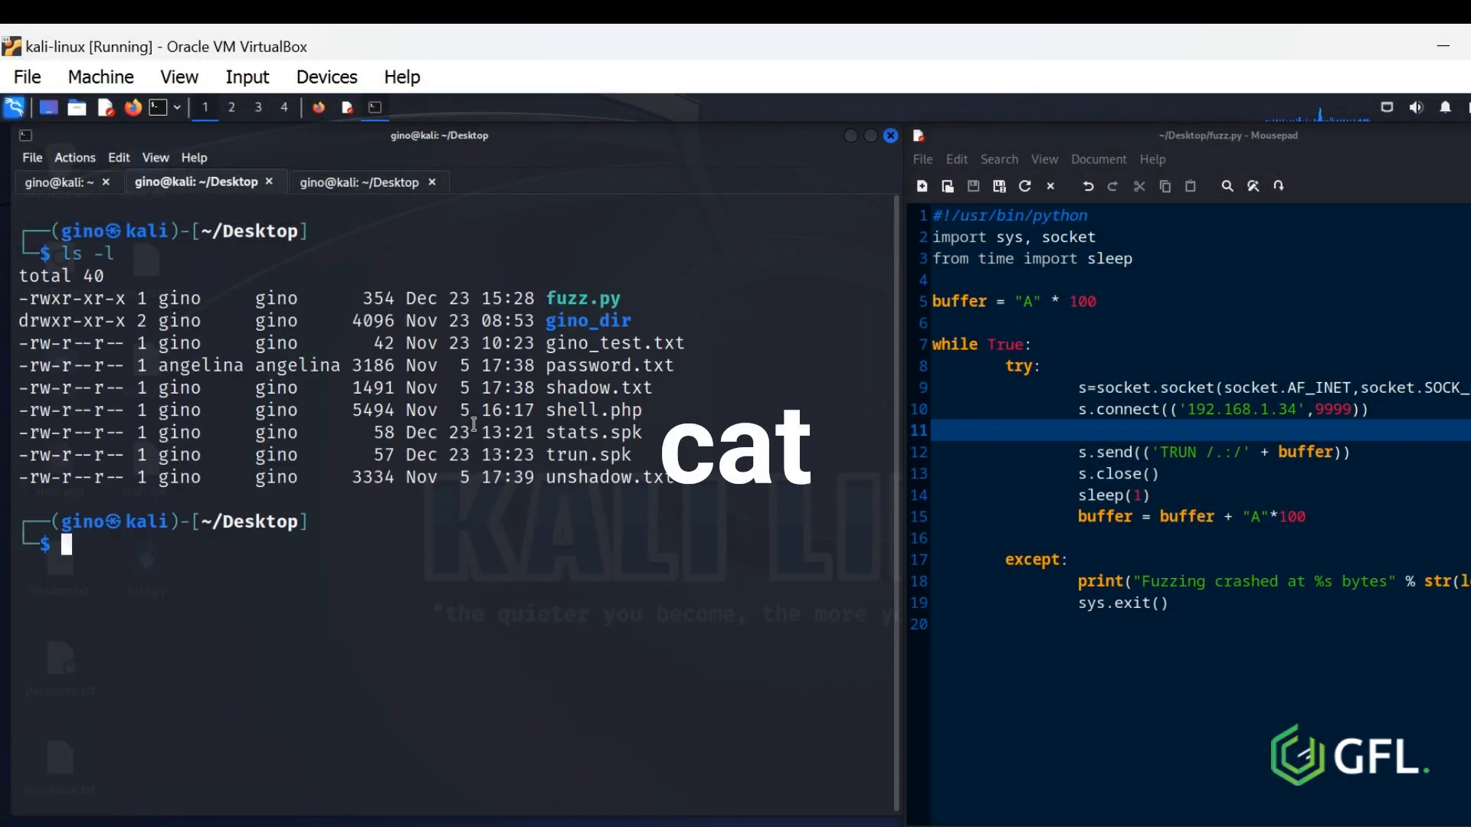
# - Print gino_test.txt with cat, clear the terminal, and enter the history command
pyautogui.write('cat gino_test.txt')
pyautogui.write('cat trun.spk')
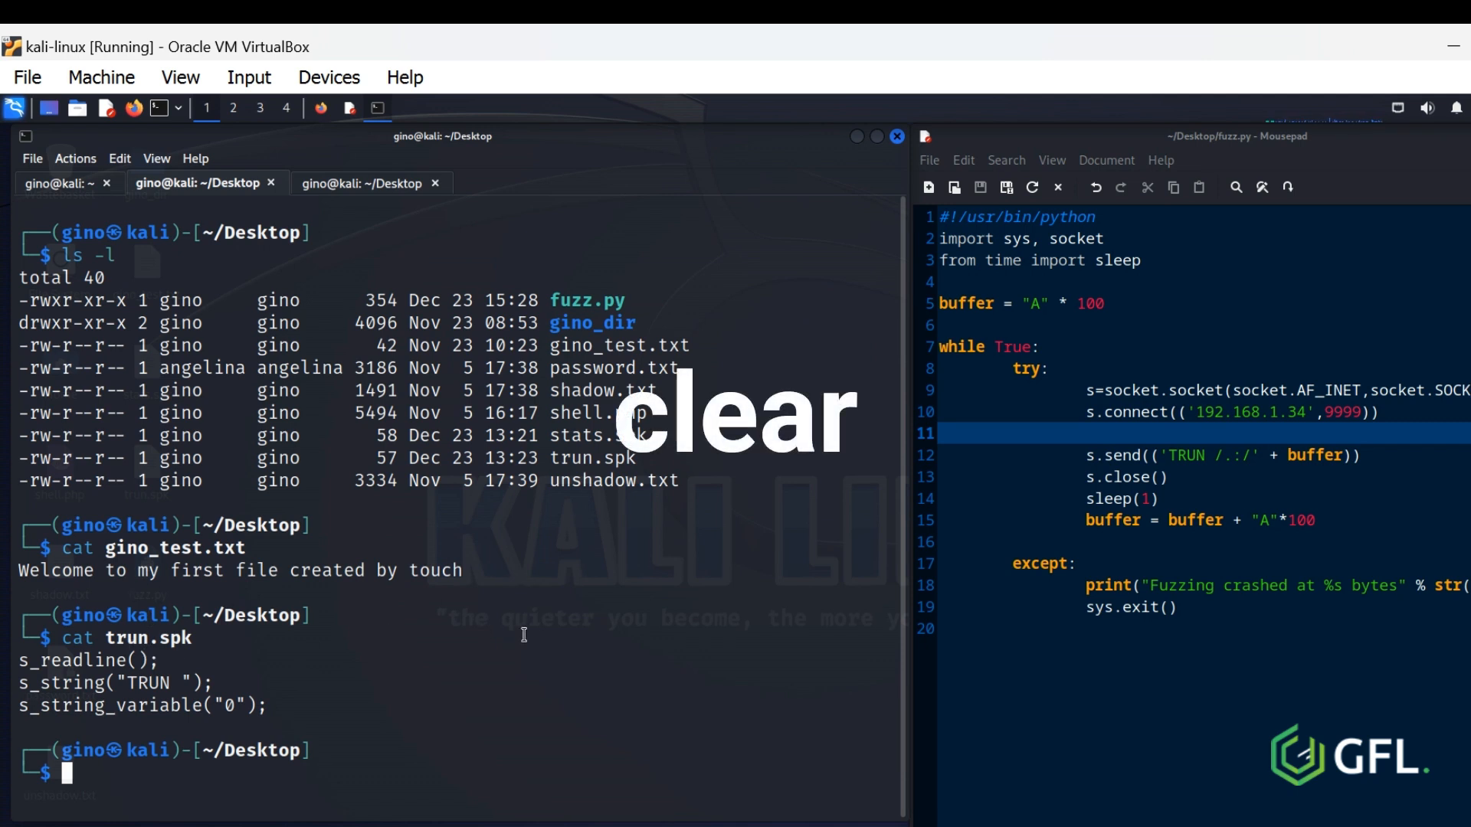
pyautogui.write('clear')
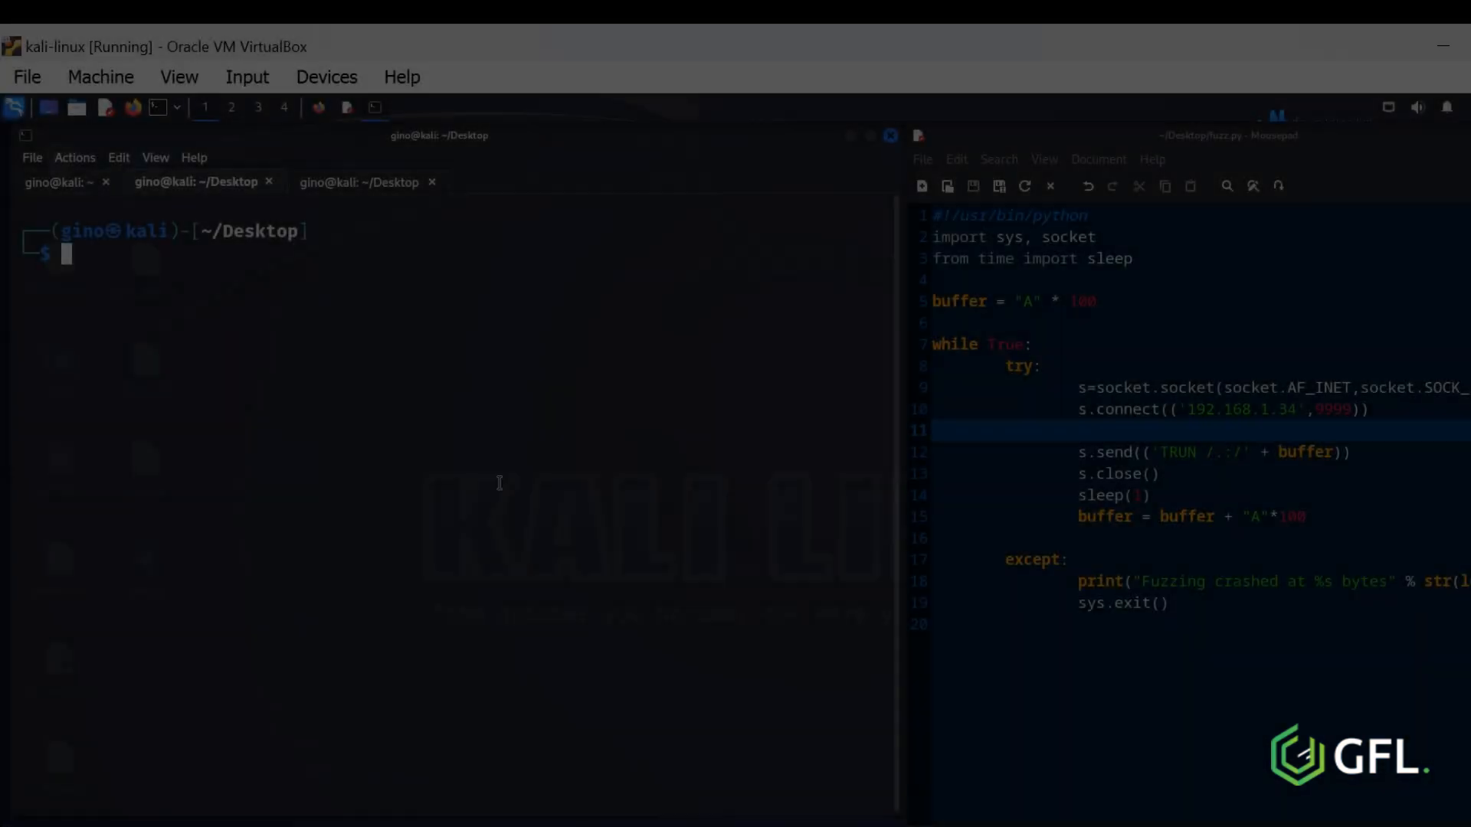
pyautogui.write('history')
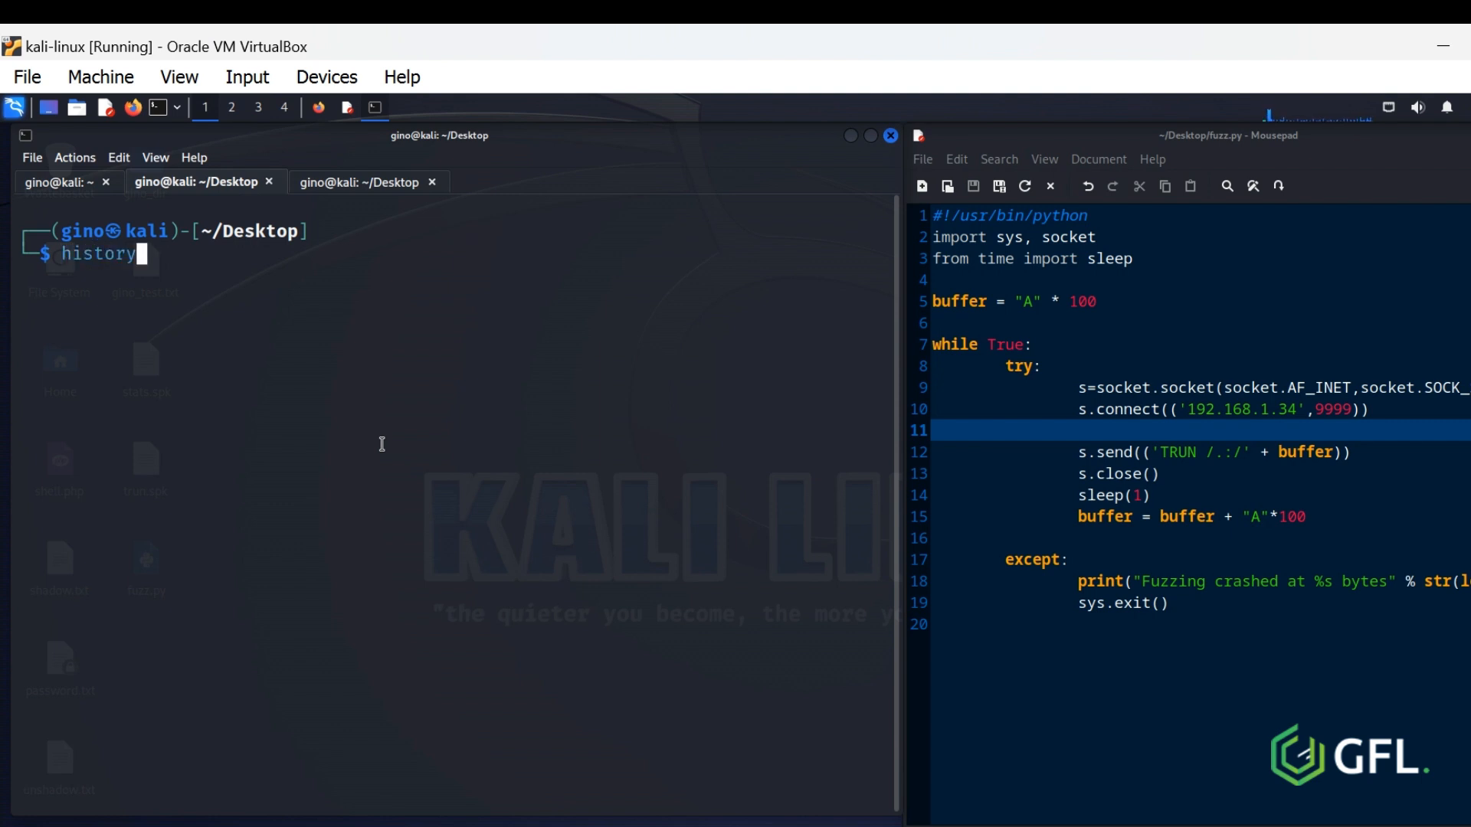
# - Run history to list the previously used commands
pyautogui.press('Return')
pyautogui.write('w')
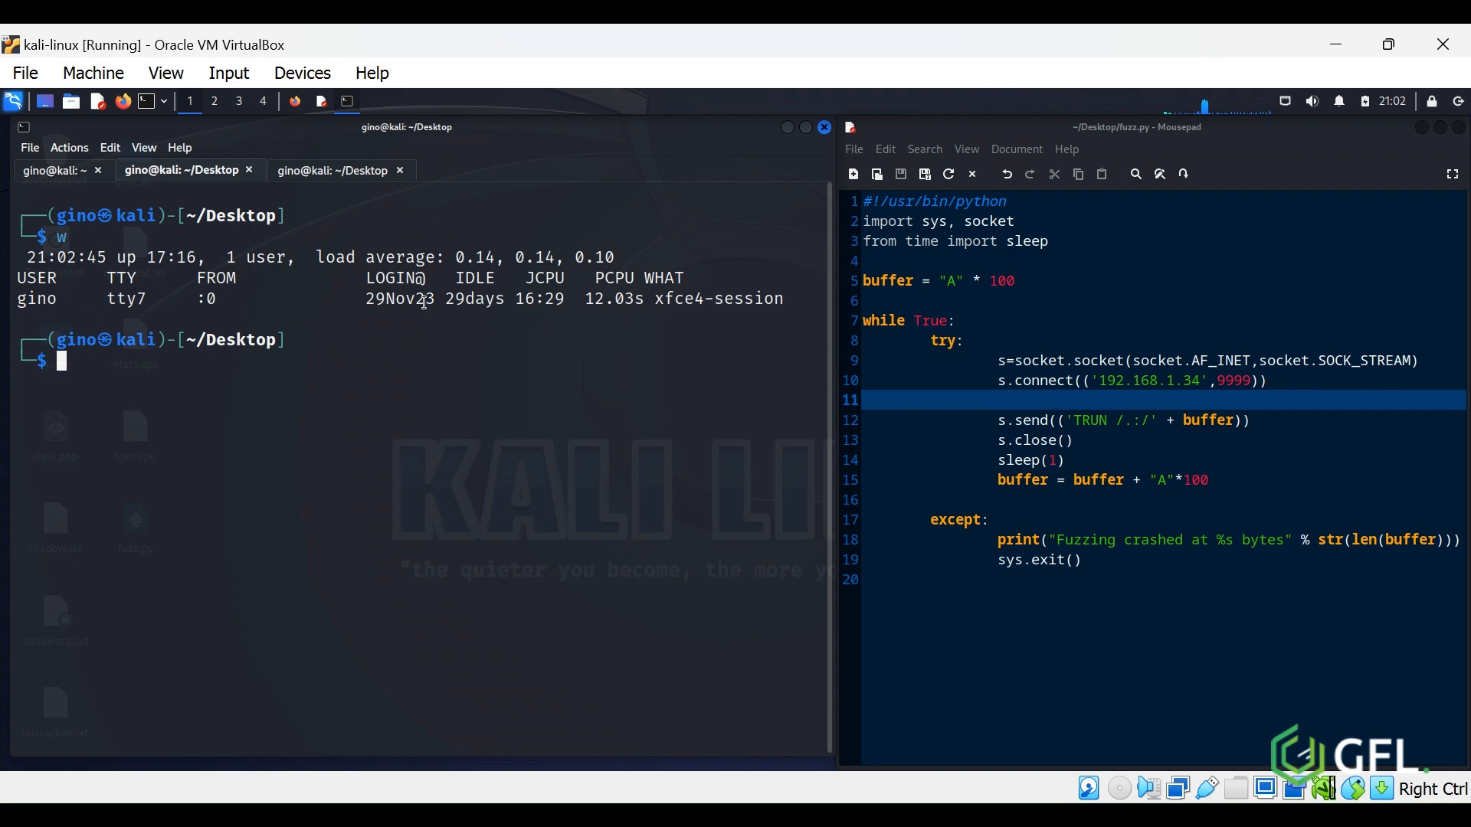
pyautogui.moveTo(571, 298)
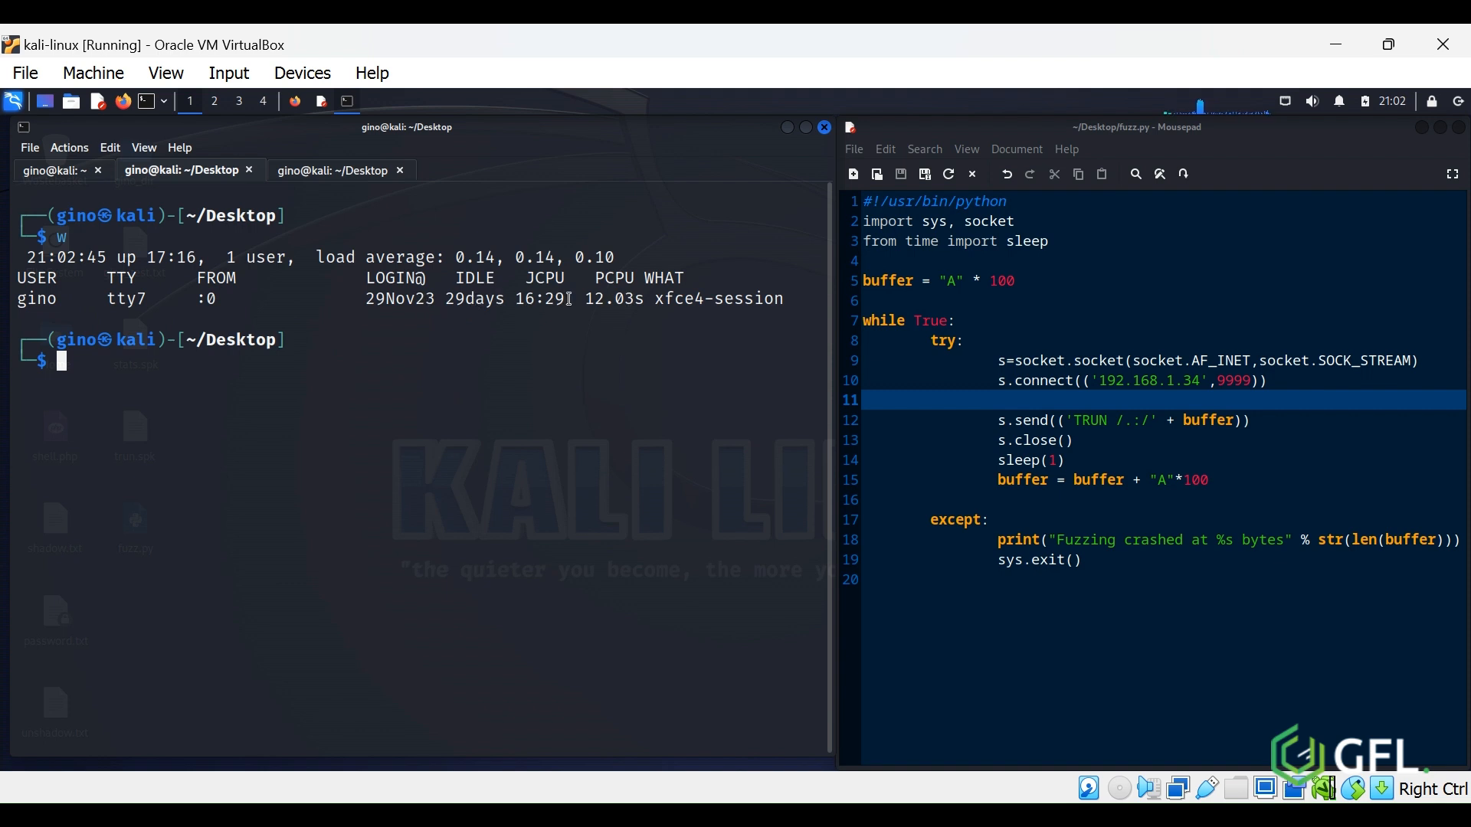
pyautogui.moveTo(756, 575)
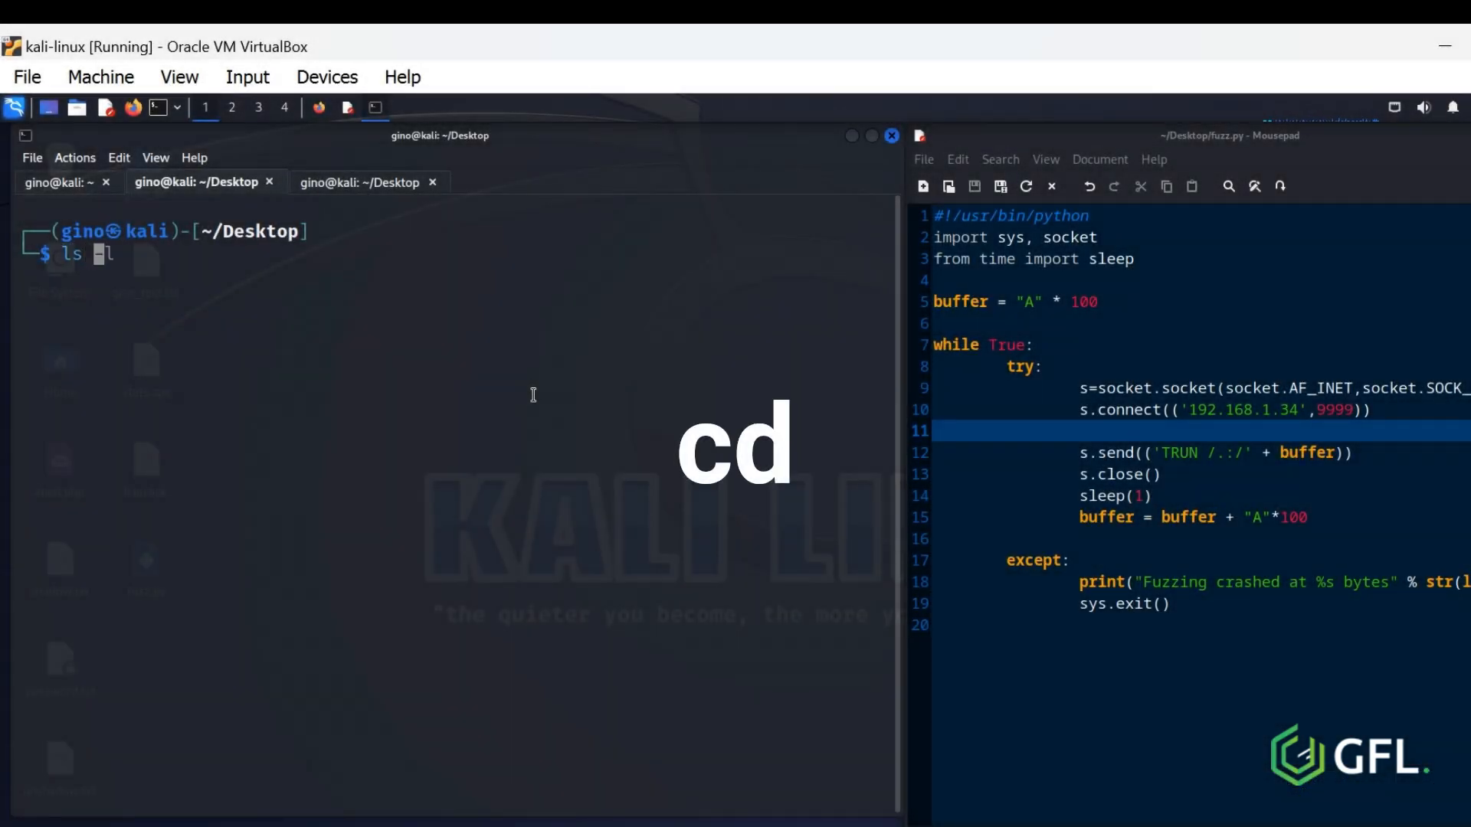
# - List Desktop files in long format, move up with cd .., and print the path
pyautogui.press('Return')
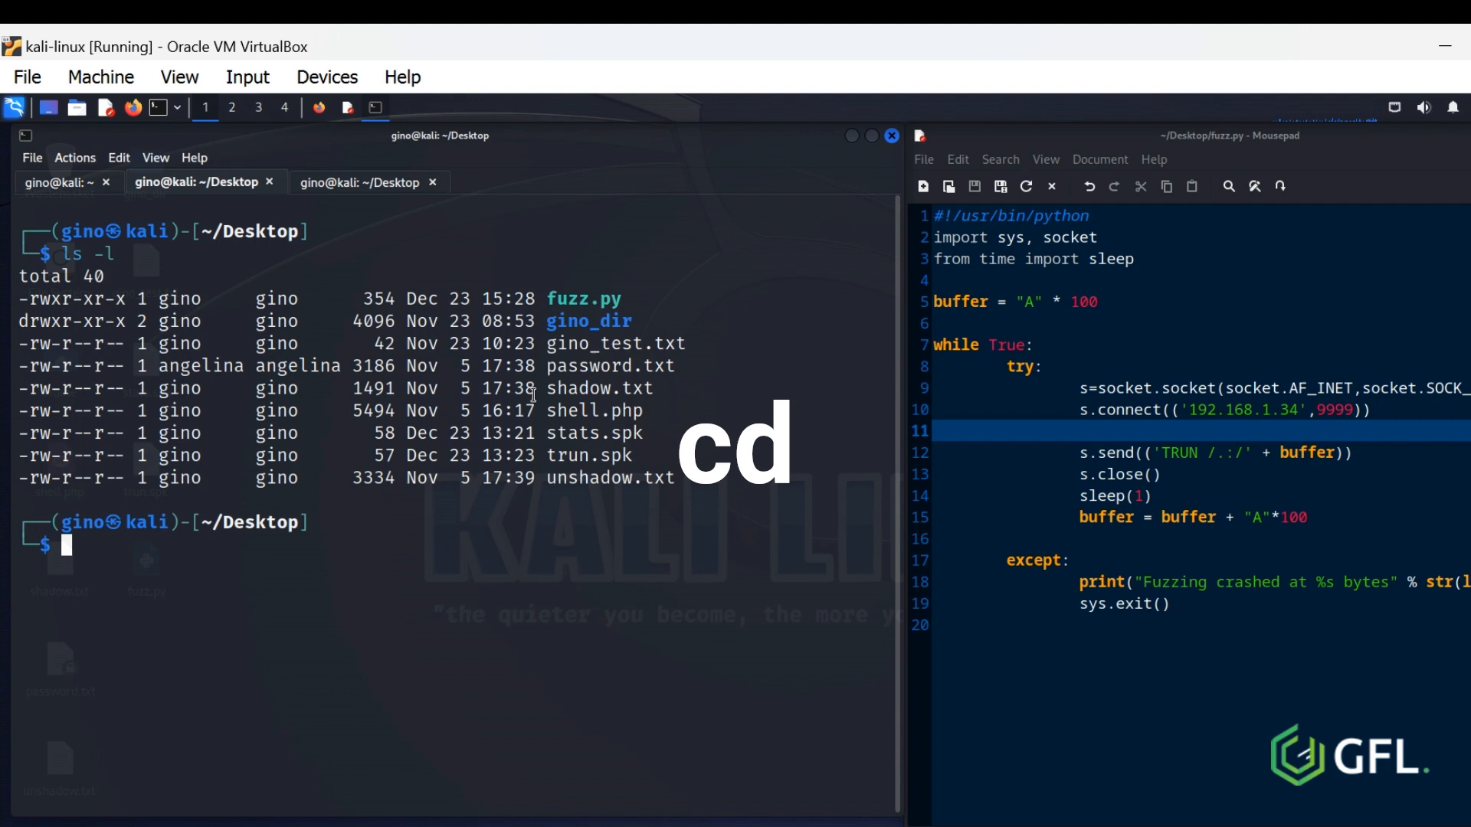
pyautogui.write('cd ..')
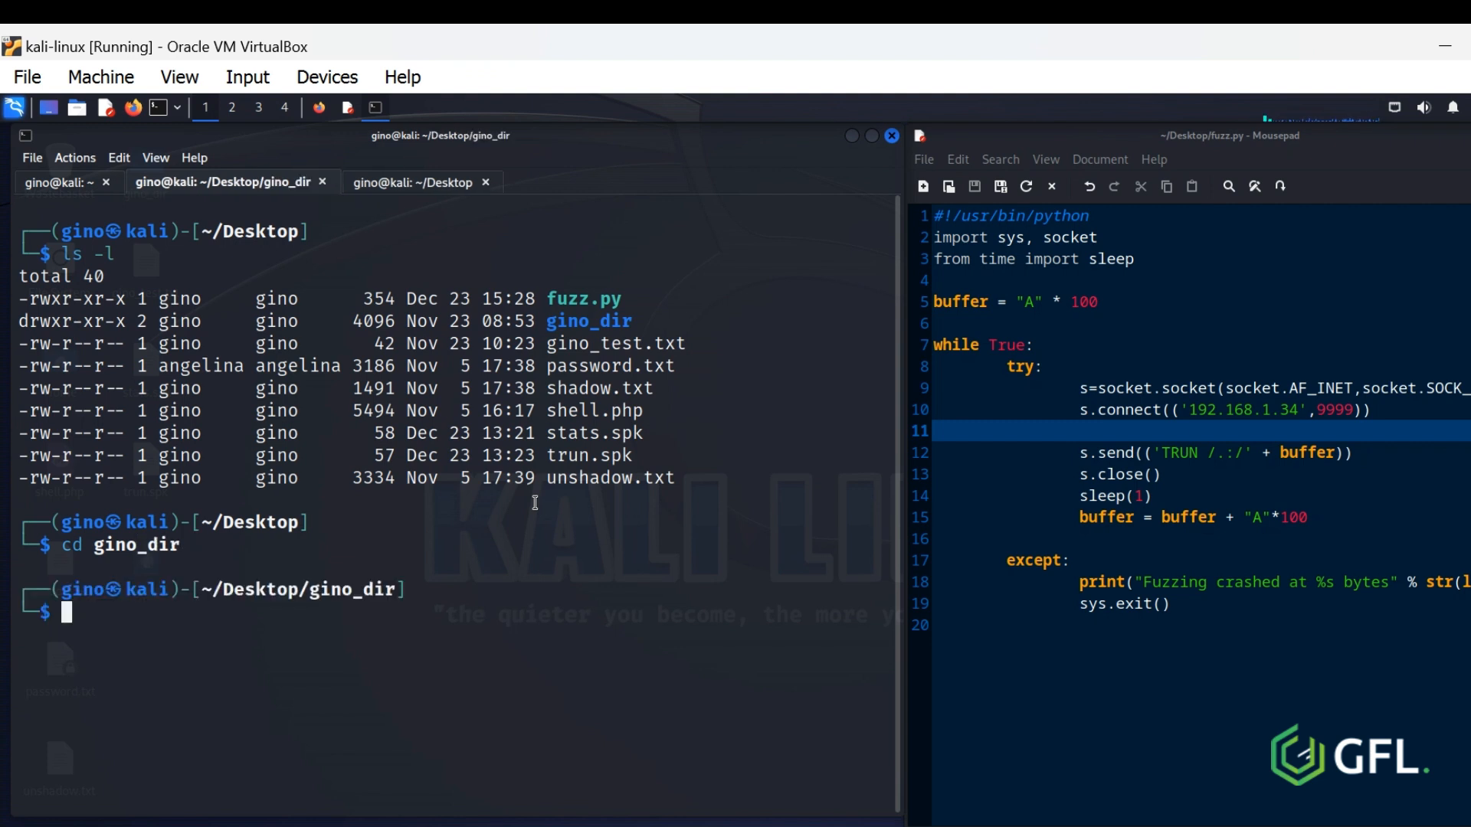
pyautogui.write('pwd')
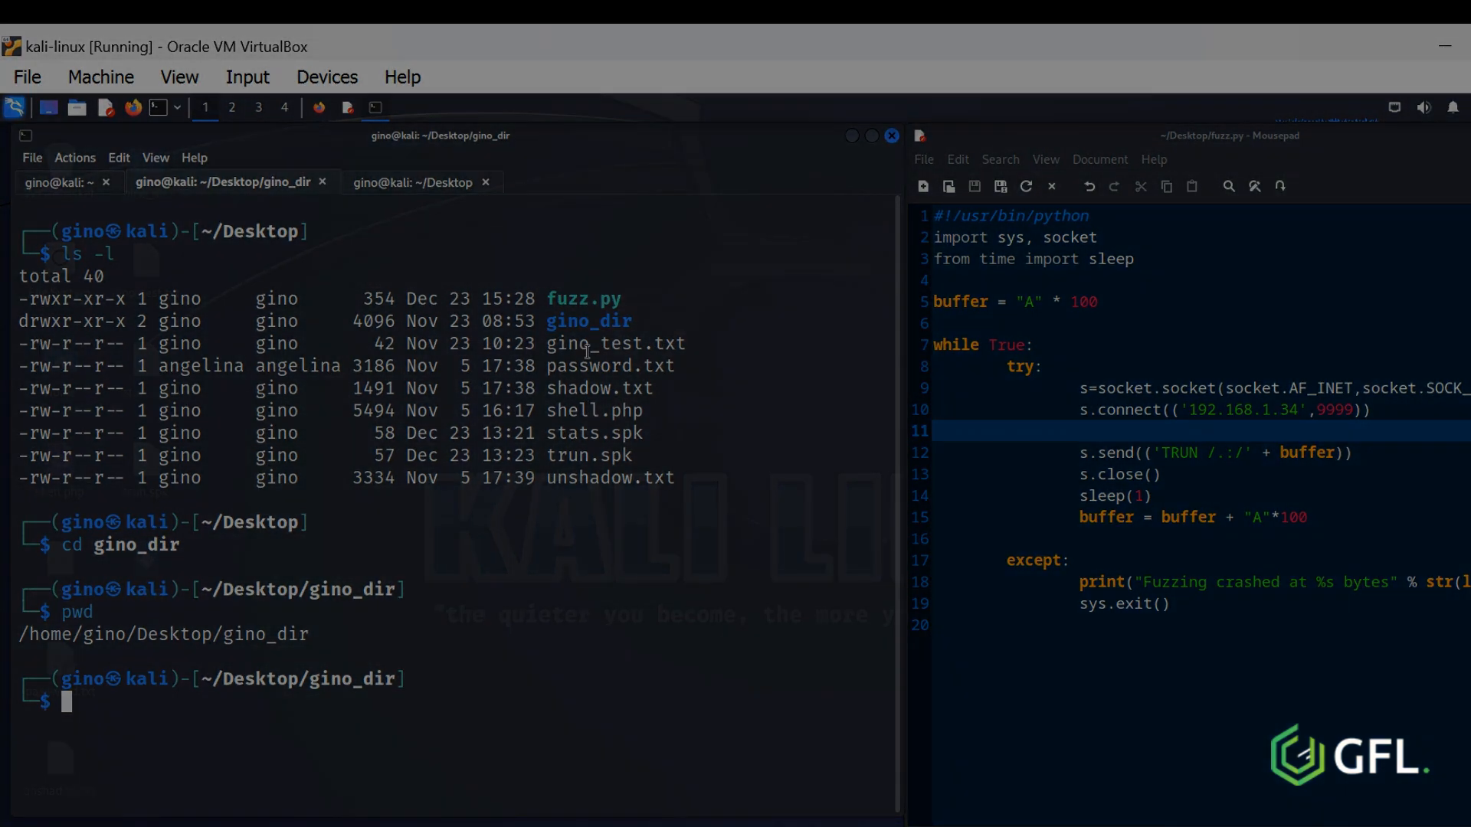
pyautogui.write('free -h')
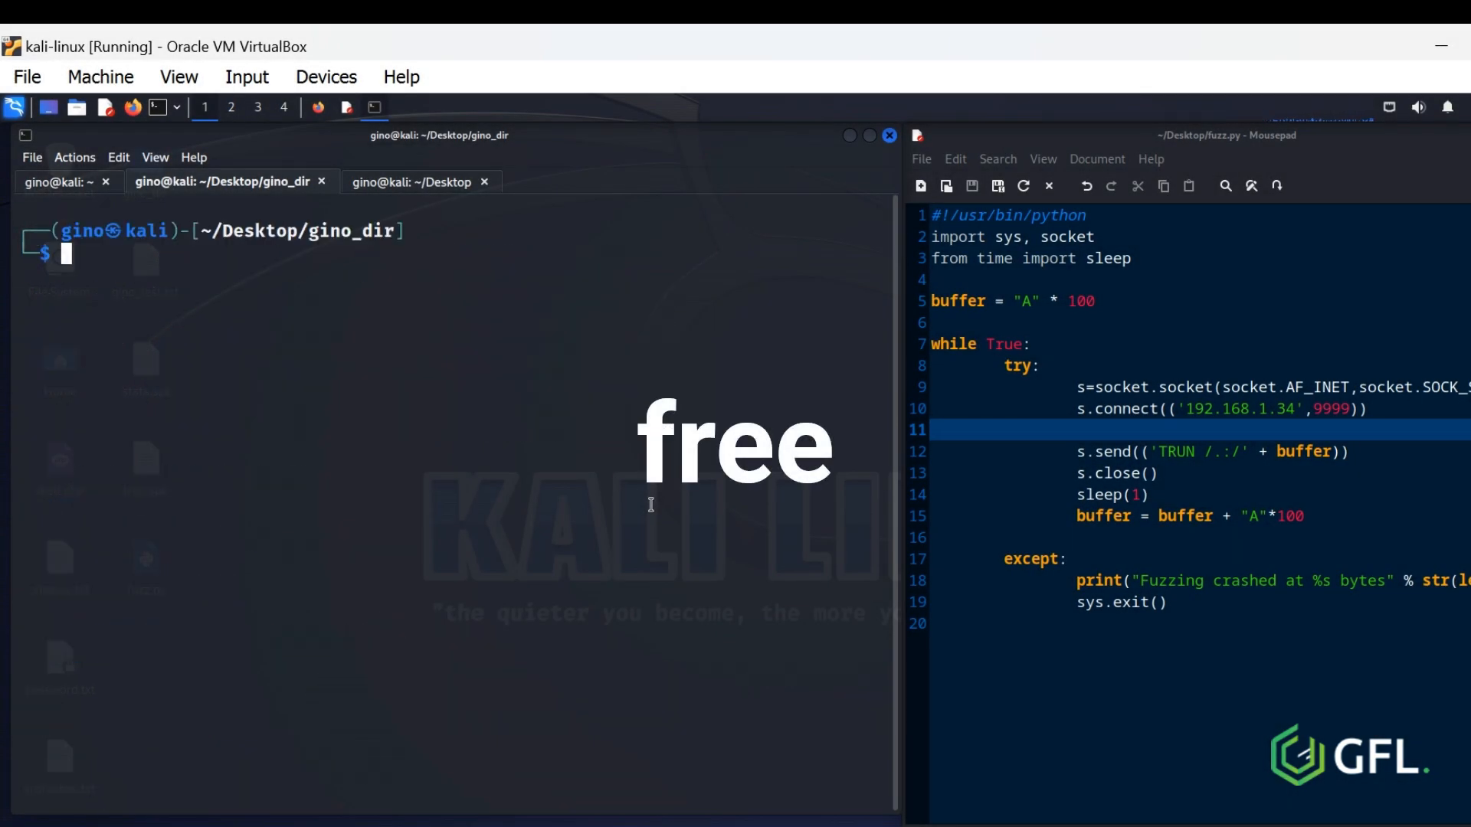
# - Show human-readable memory usage with free -h and list block devices with lsblk
pyautogui.write('free -h')
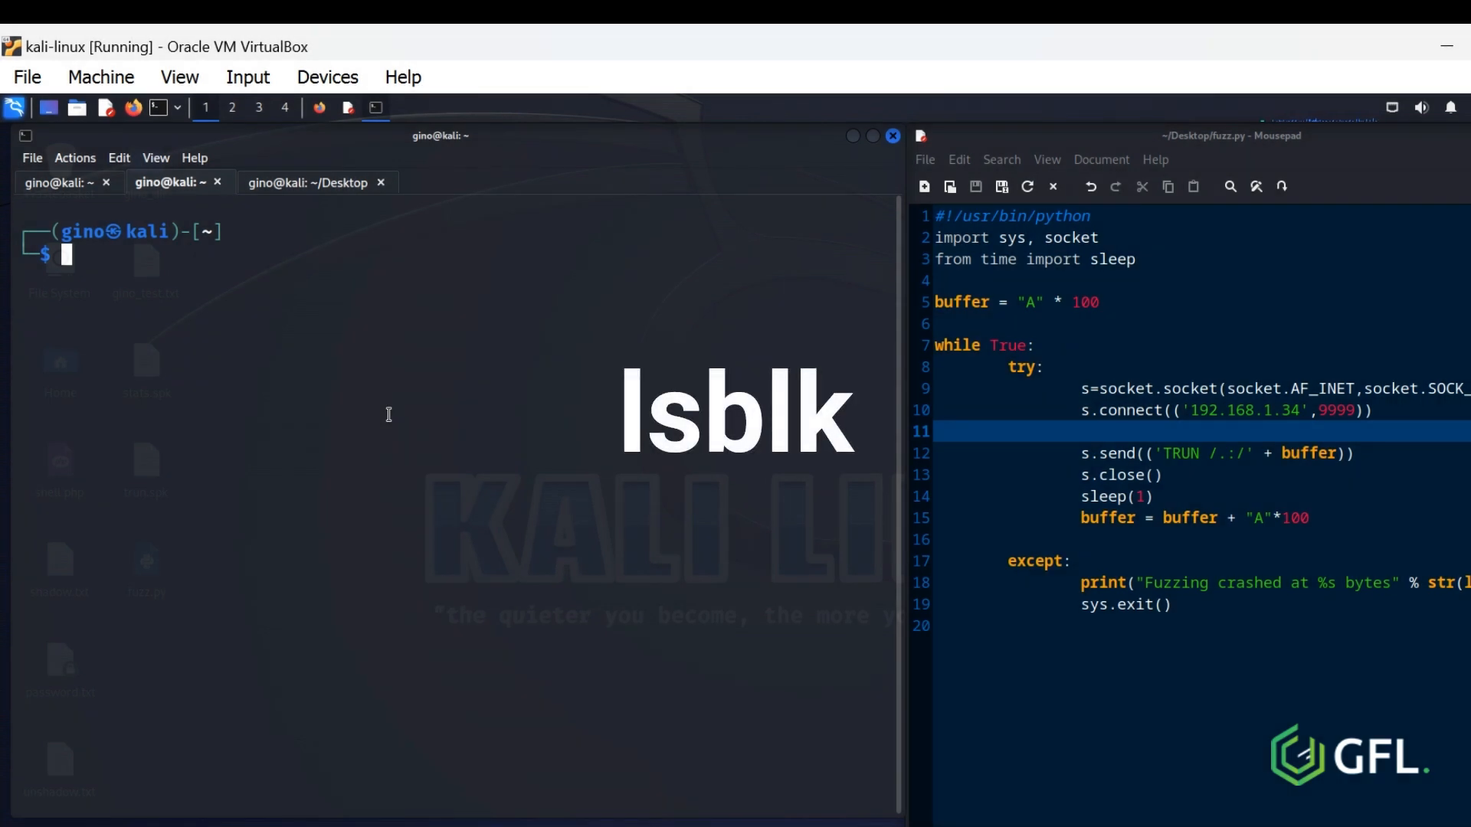
pyautogui.write('lsblk')
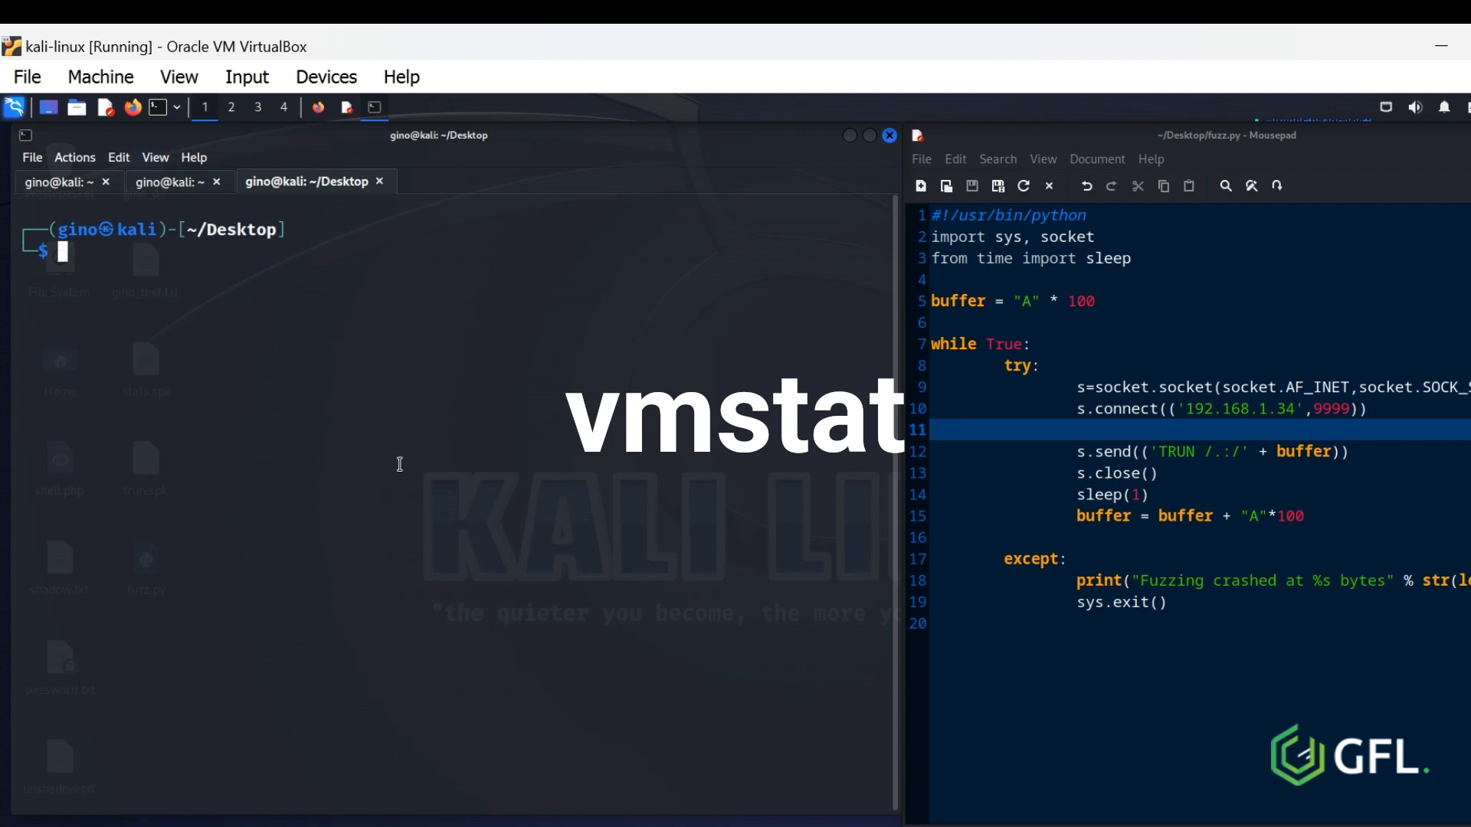
# - Report memory, swap, I/O and CPU statistics with vmstat
pyautogui.write('vmstat')
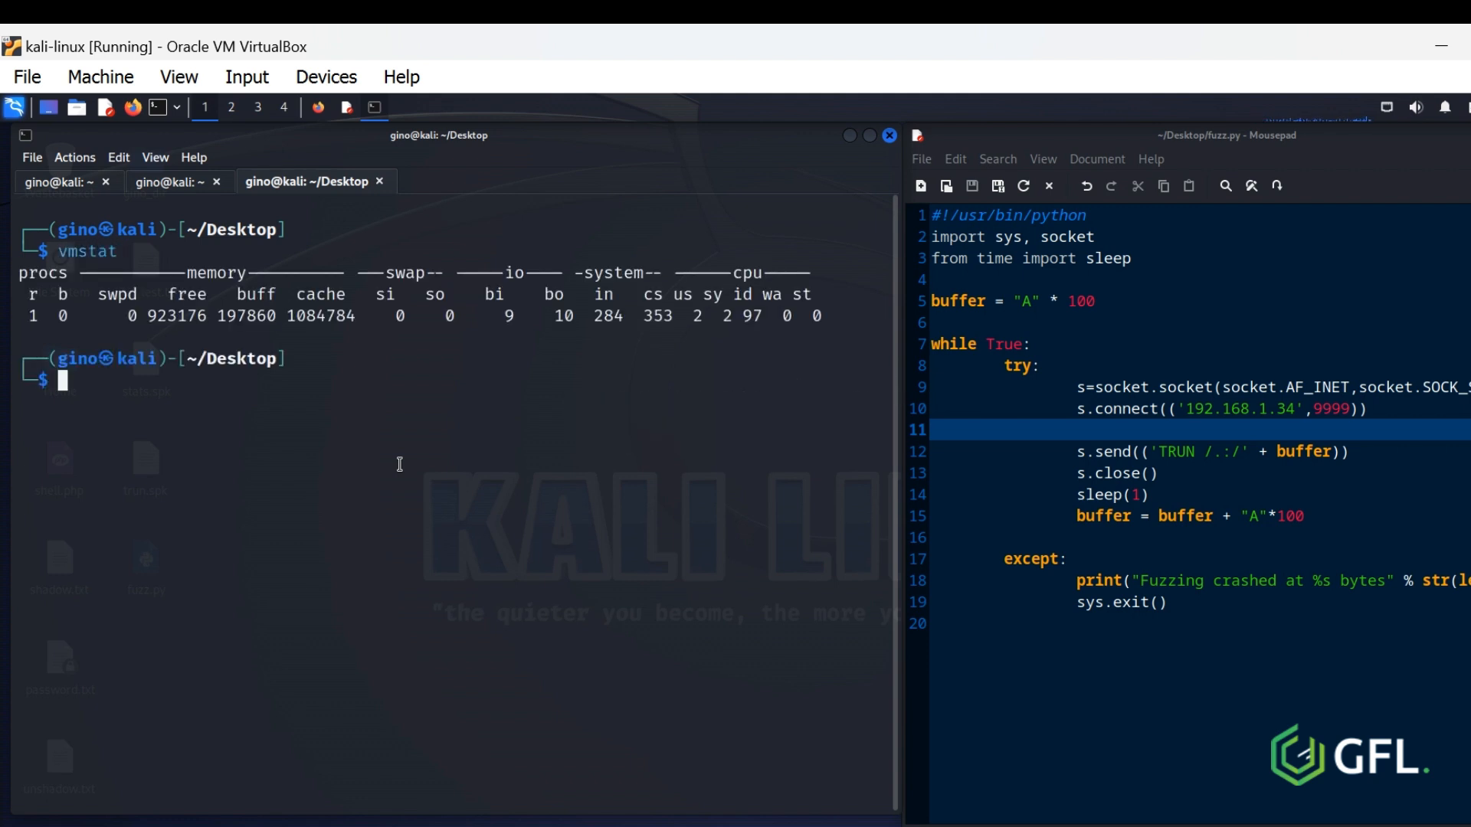
pyautogui.moveTo(69, 273)
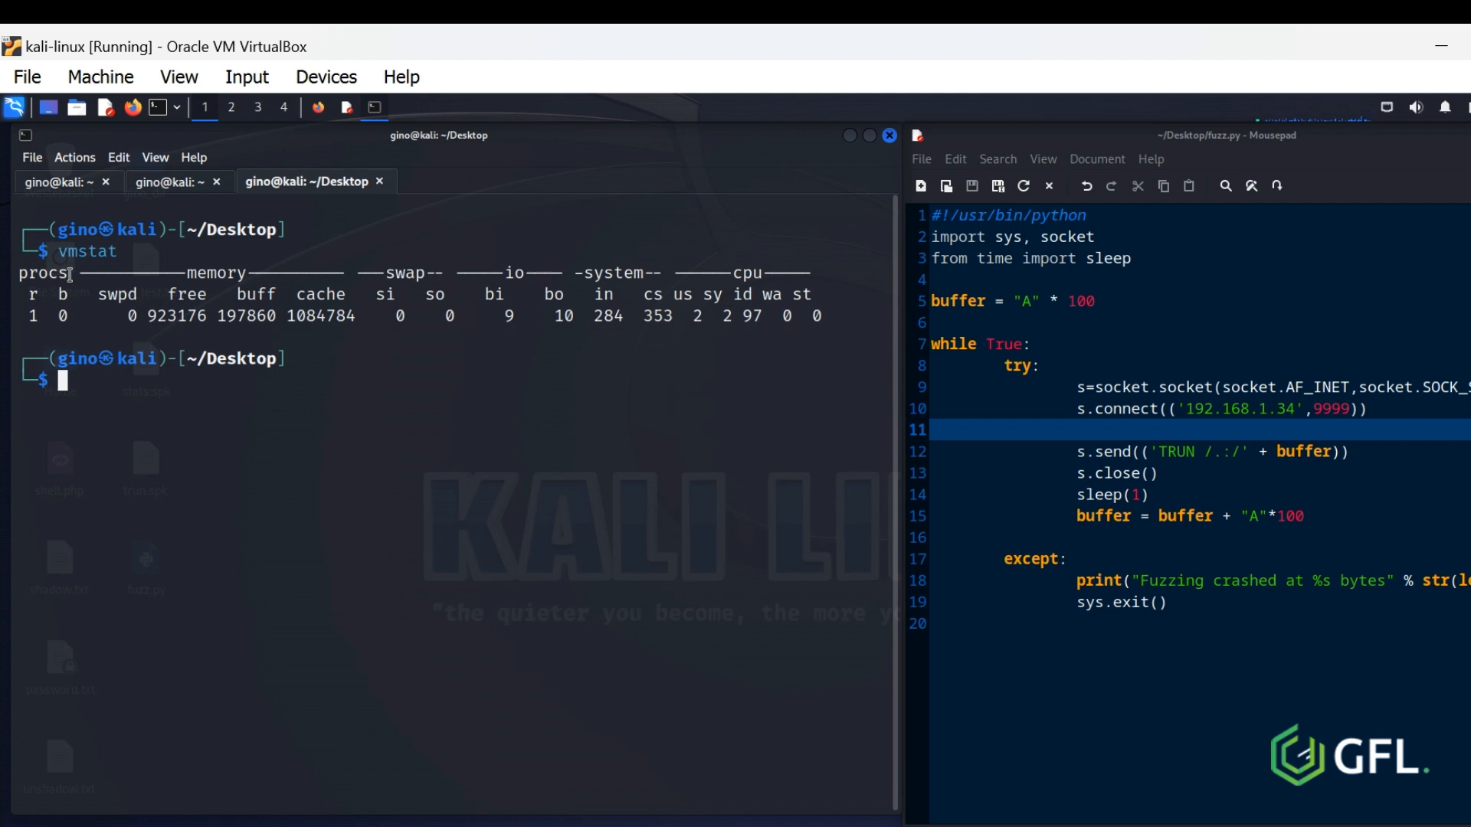
pyautogui.moveTo(230, 269)
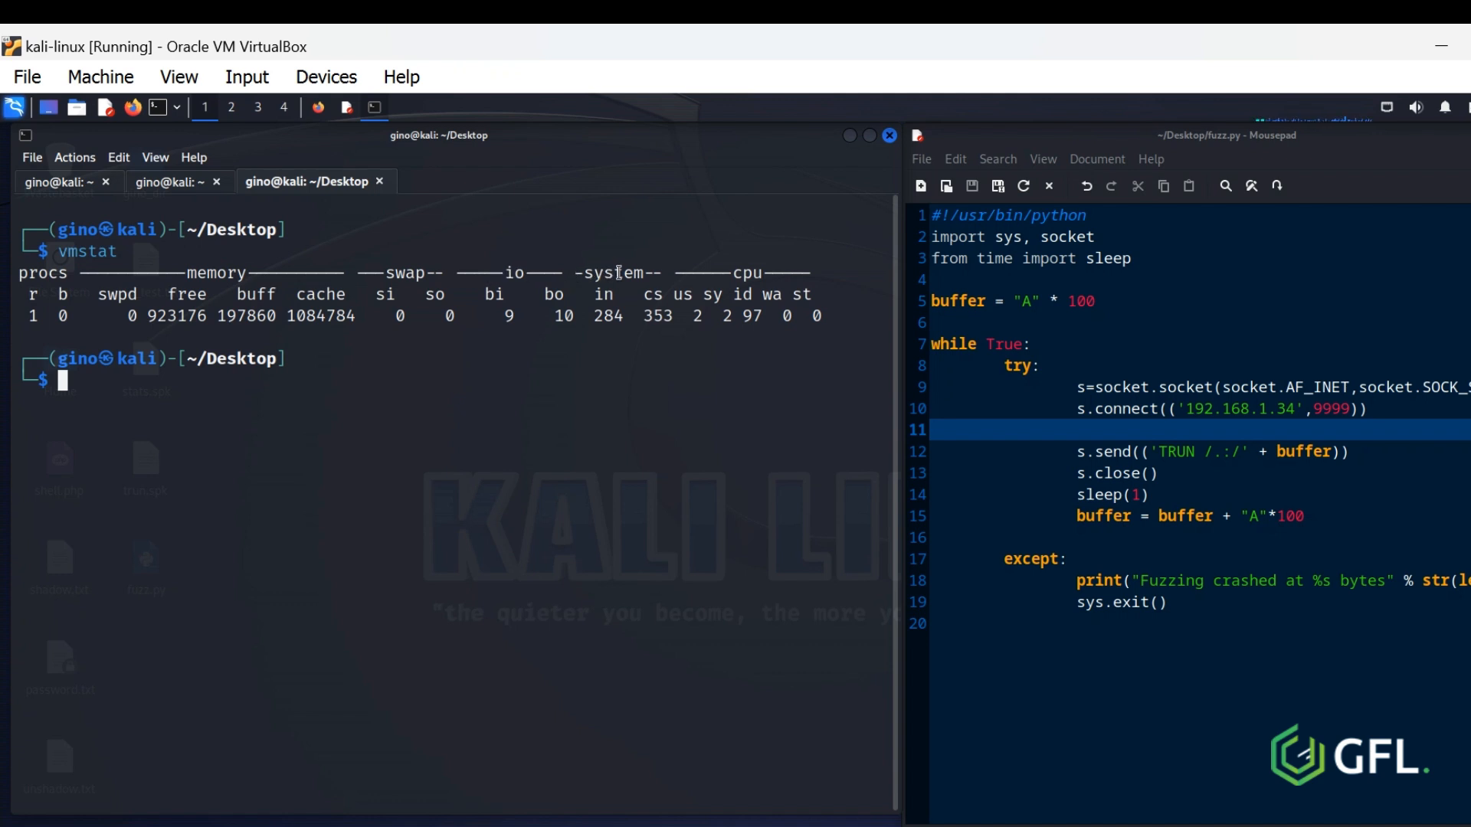
pyautogui.moveTo(769, 274)
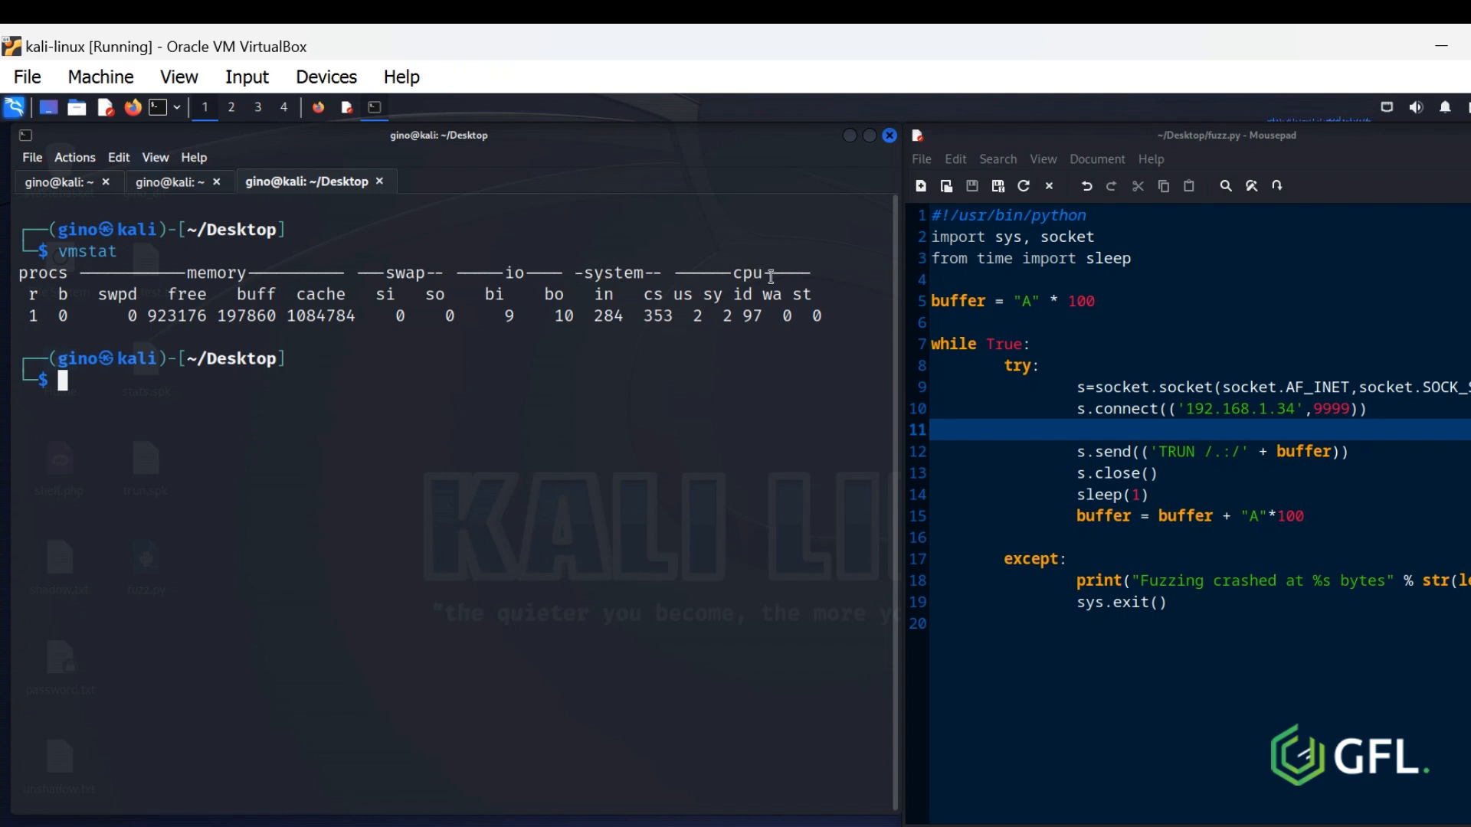
pyautogui.moveTo(752, 277)
pyautogui.write('top')
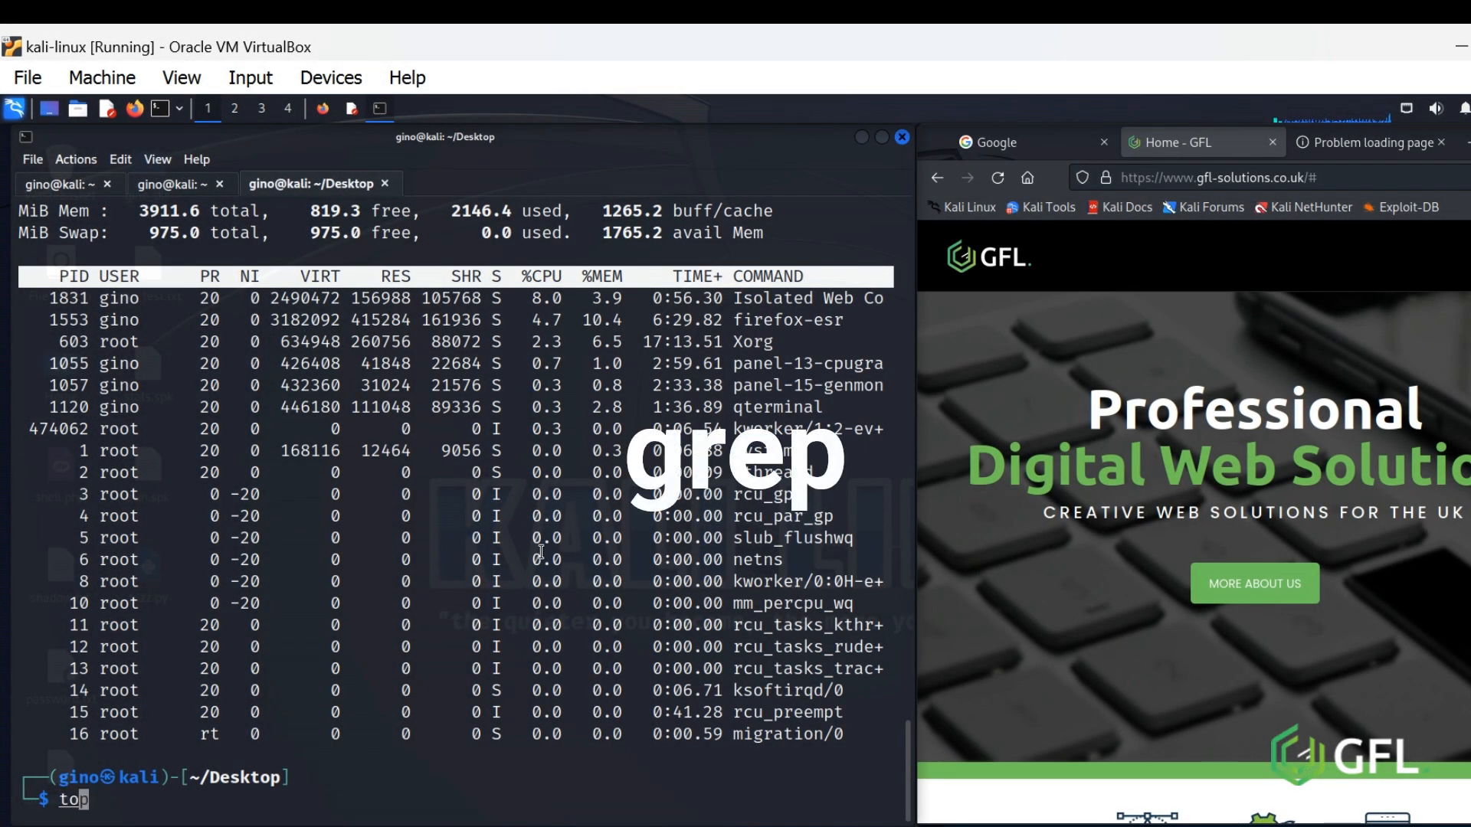
# - Filter the process list for firefox by piping it through grep
pyautogui.write('| grep firefox')
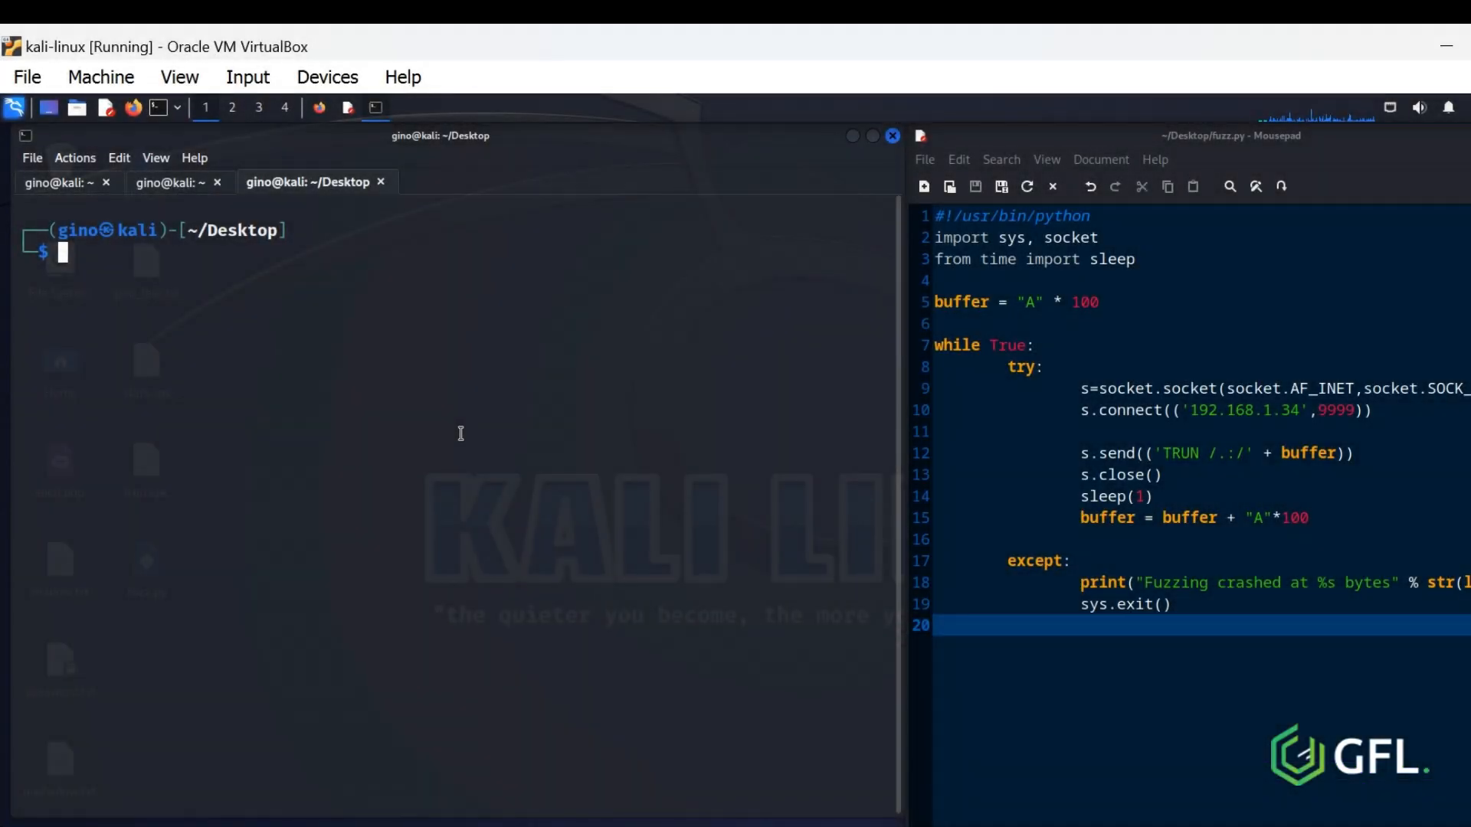
# - Enter sudo deluser dave, then answer n to the retry prompt
pyautogui.write('sudo deluser dave')
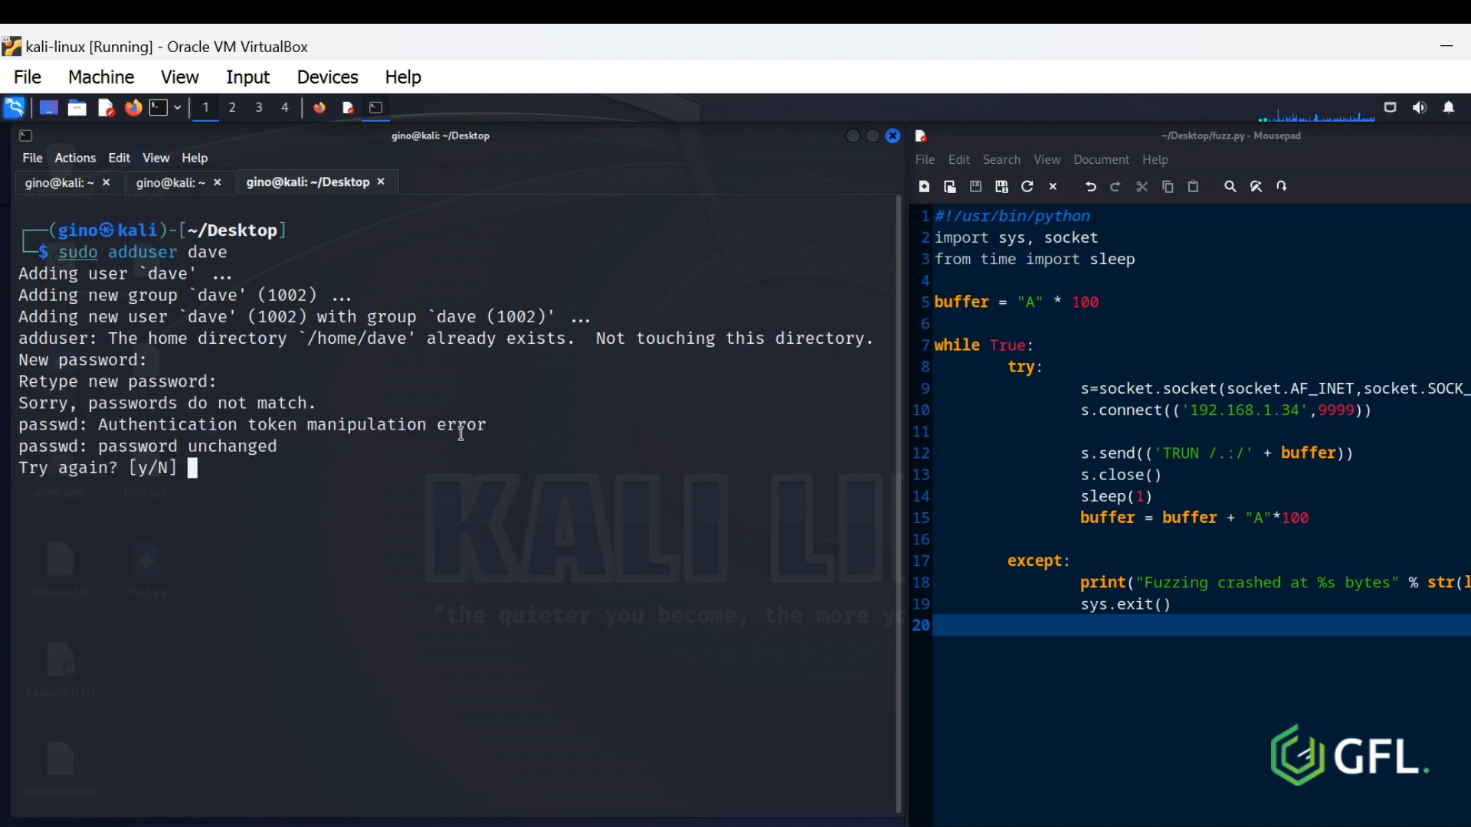
pyautogui.write('n')
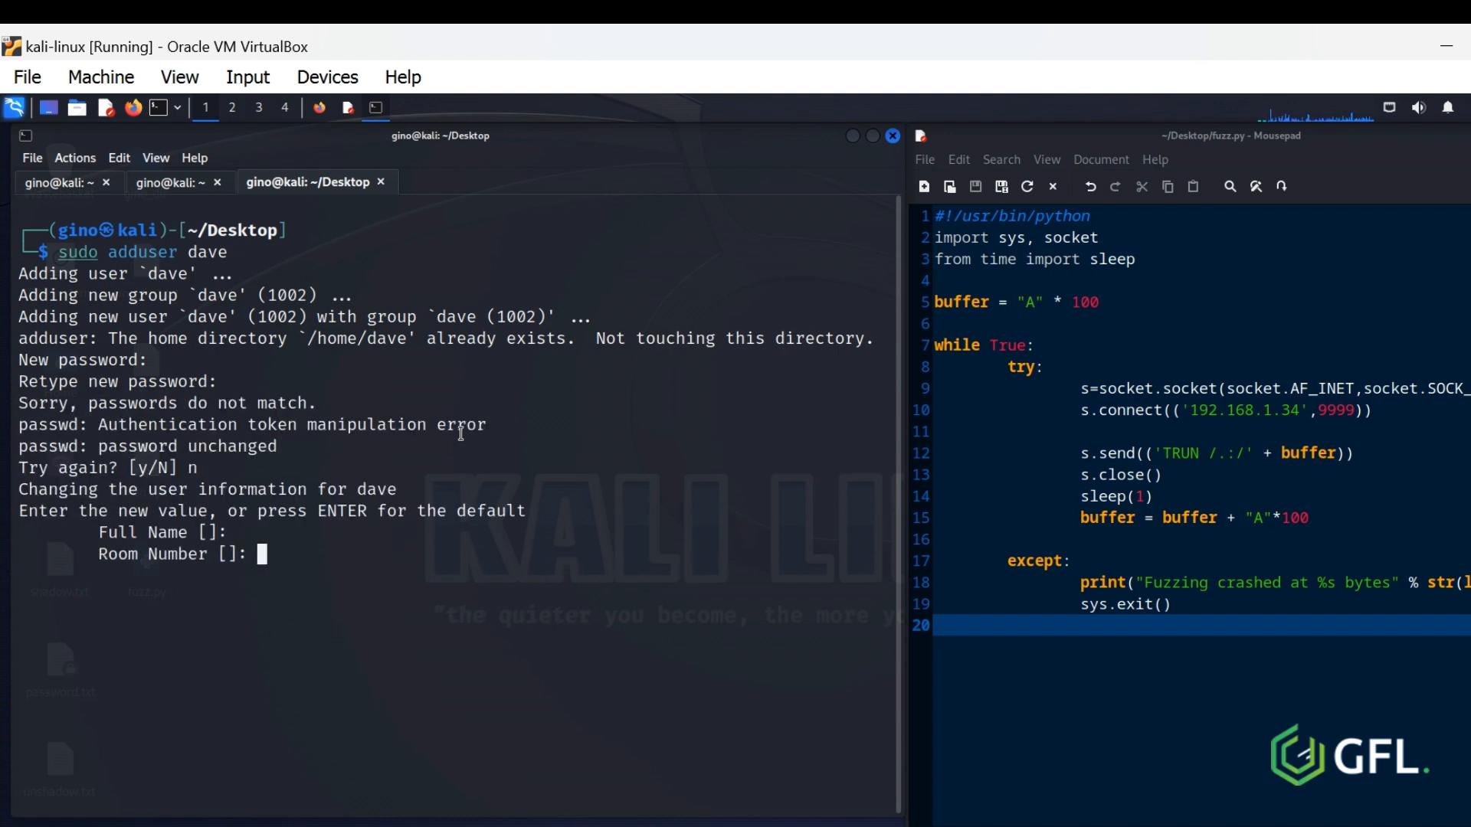